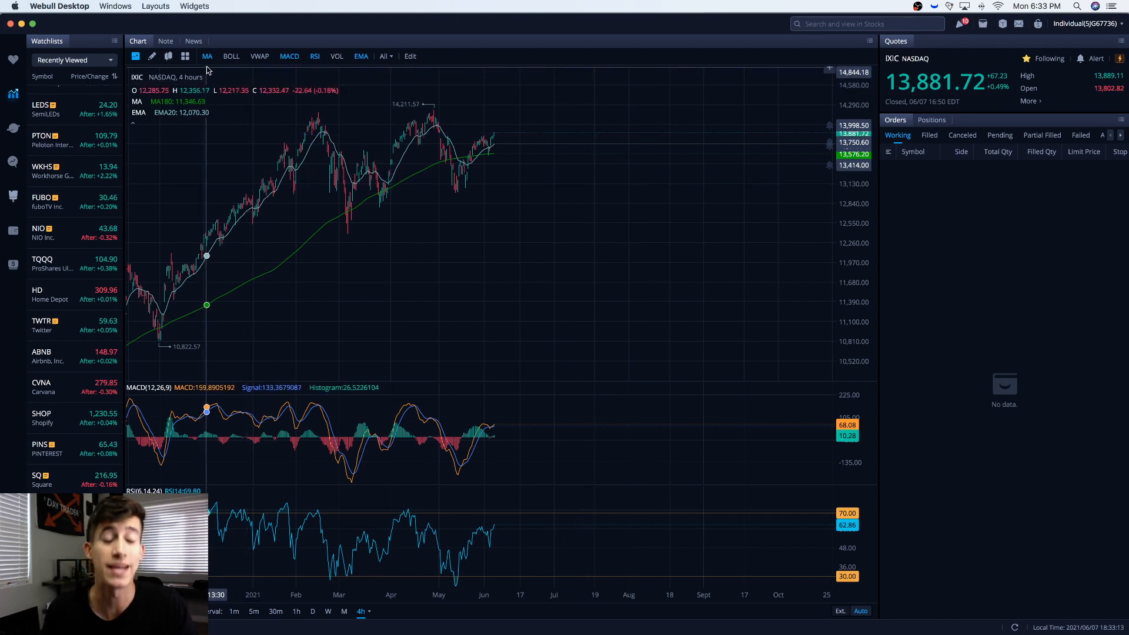
mouse_move(626, 161)
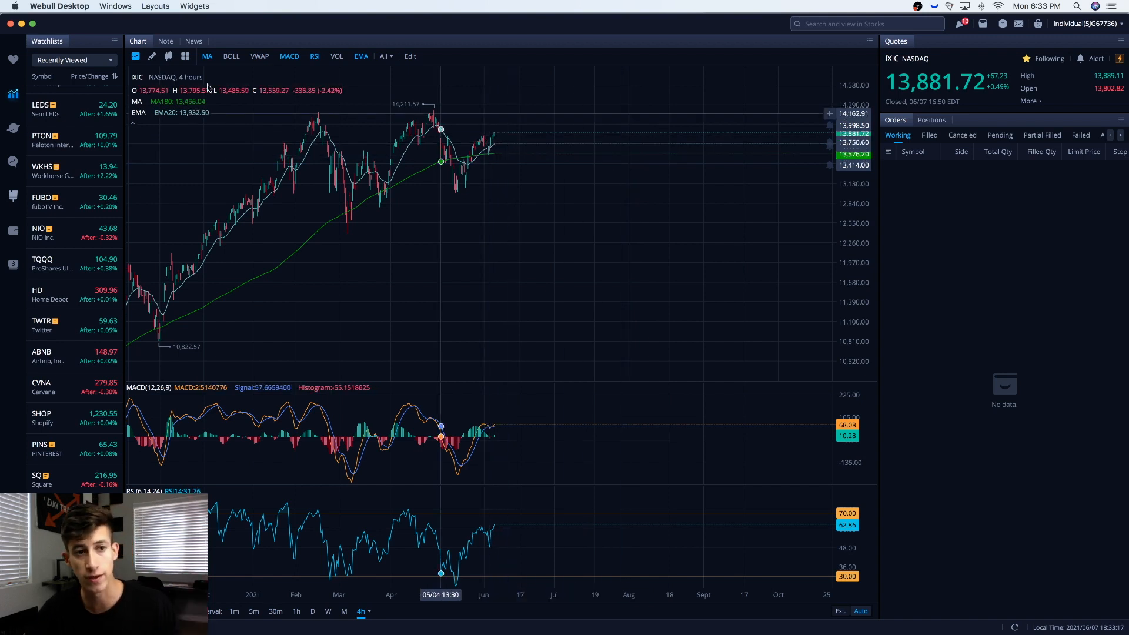
mouse_move(420, 138)
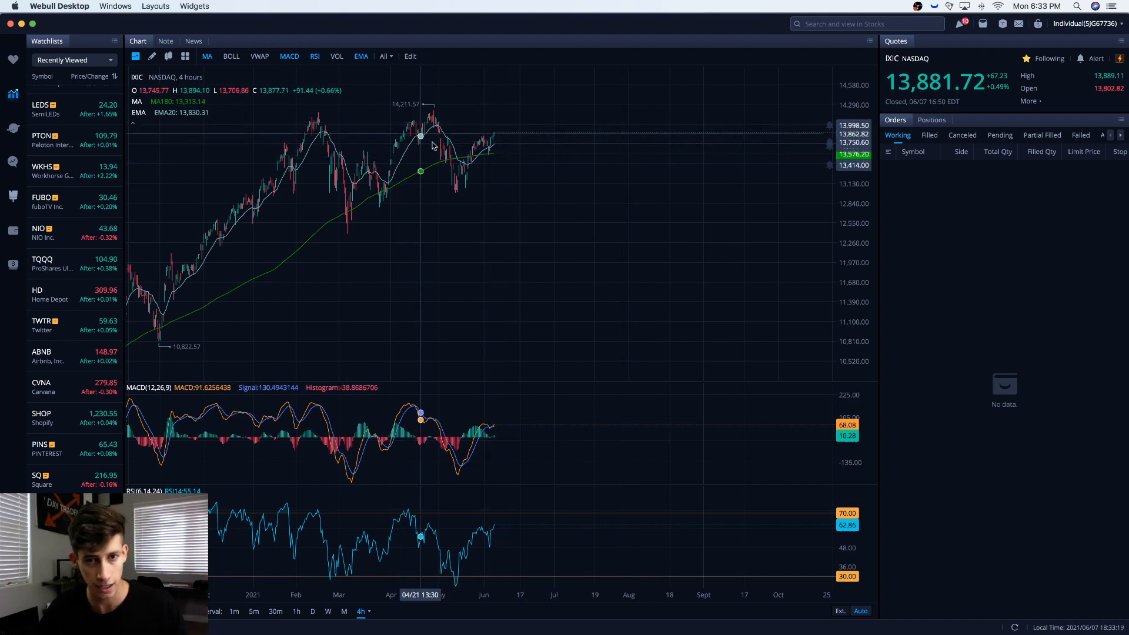
mouse_move(433, 135)
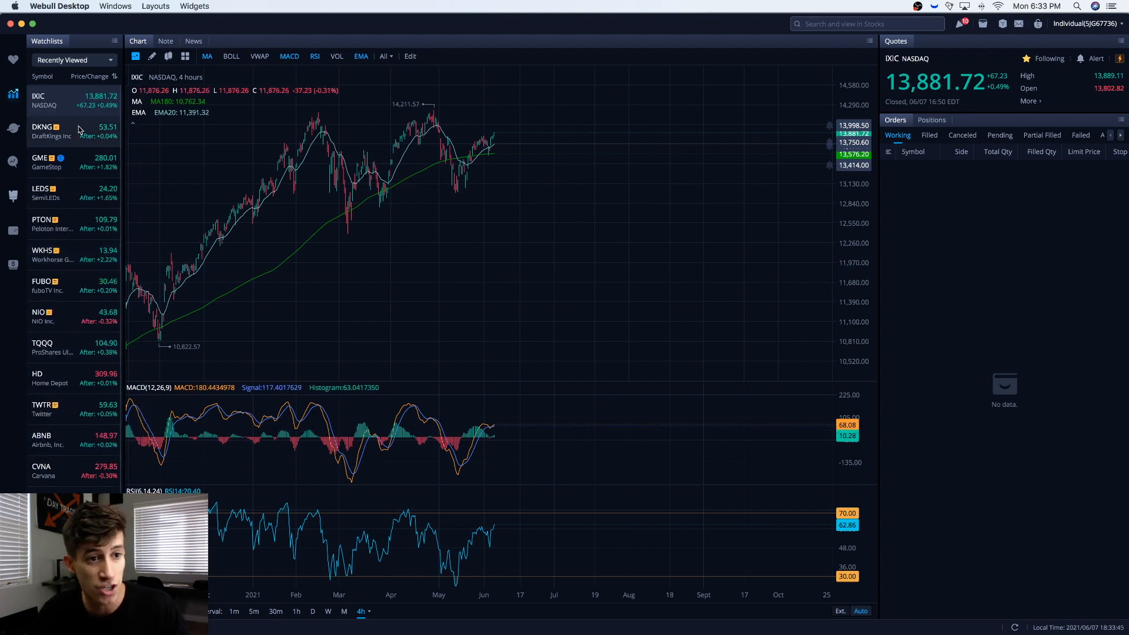
Load the DraftKings (DKNG) chart and 225-share position, then search for AMC
left_click(51, 131)
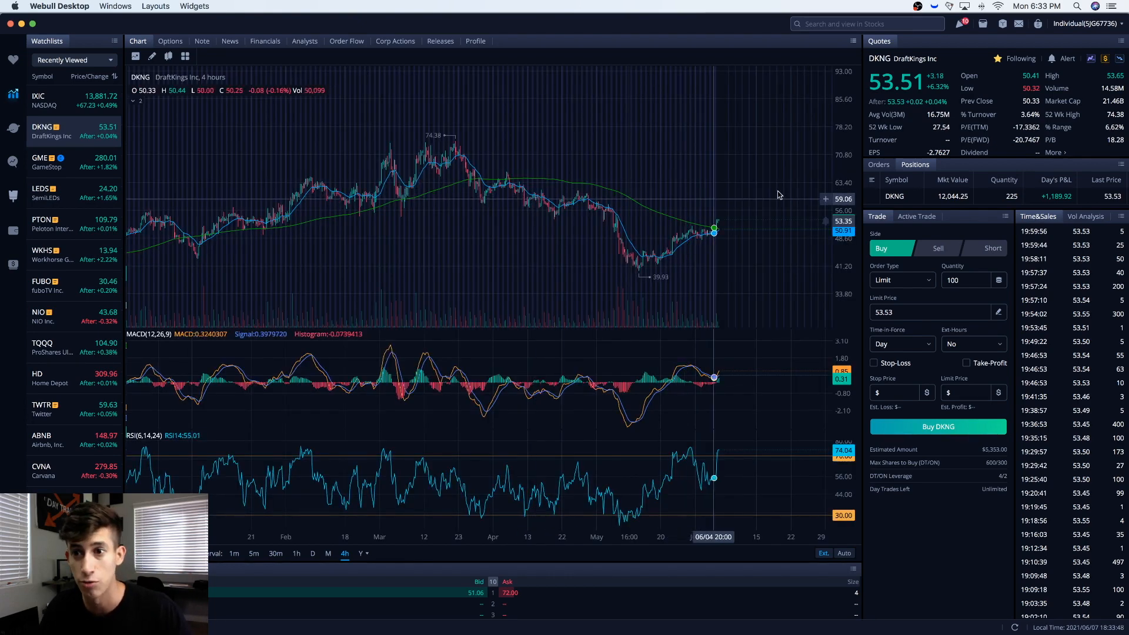
mouse_move(661, 122)
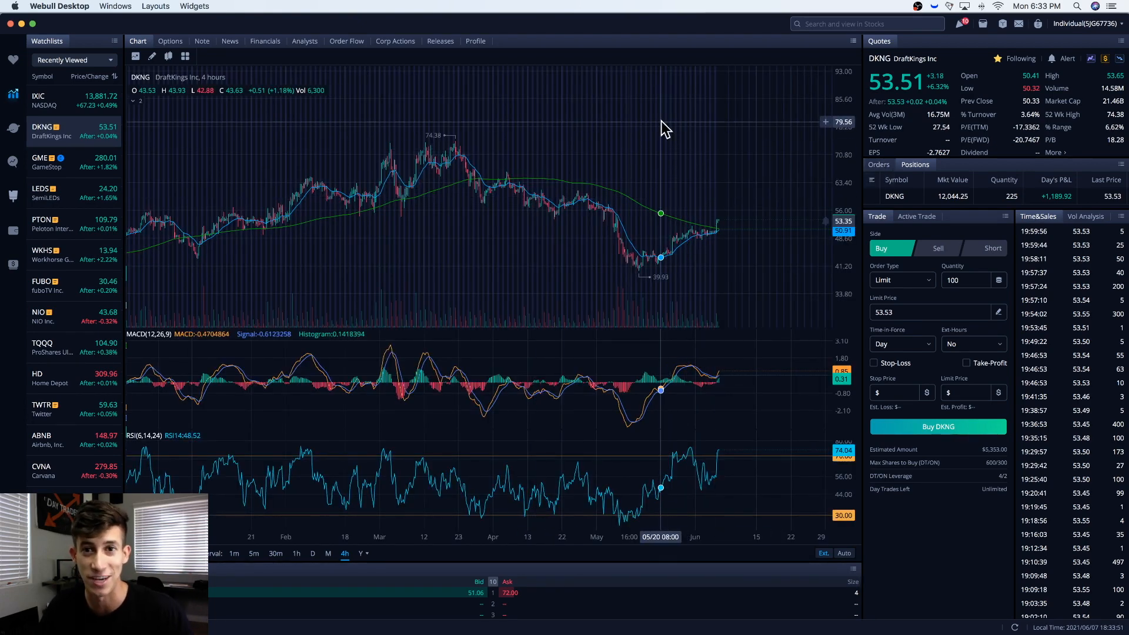
mouse_move(657, 134)
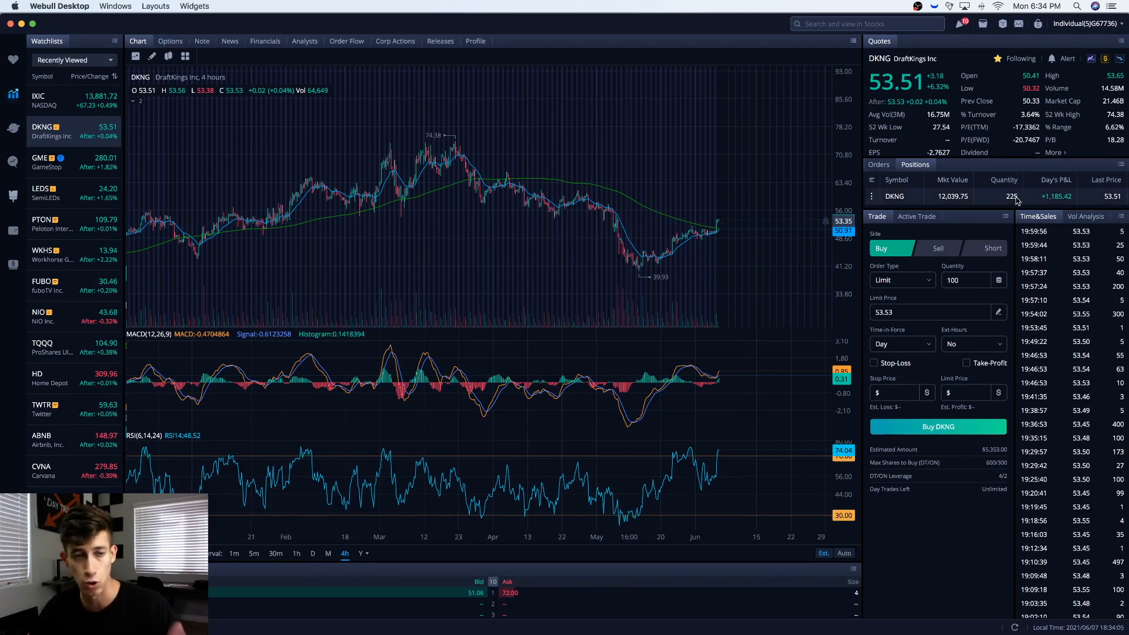
mouse_move(742, 251)
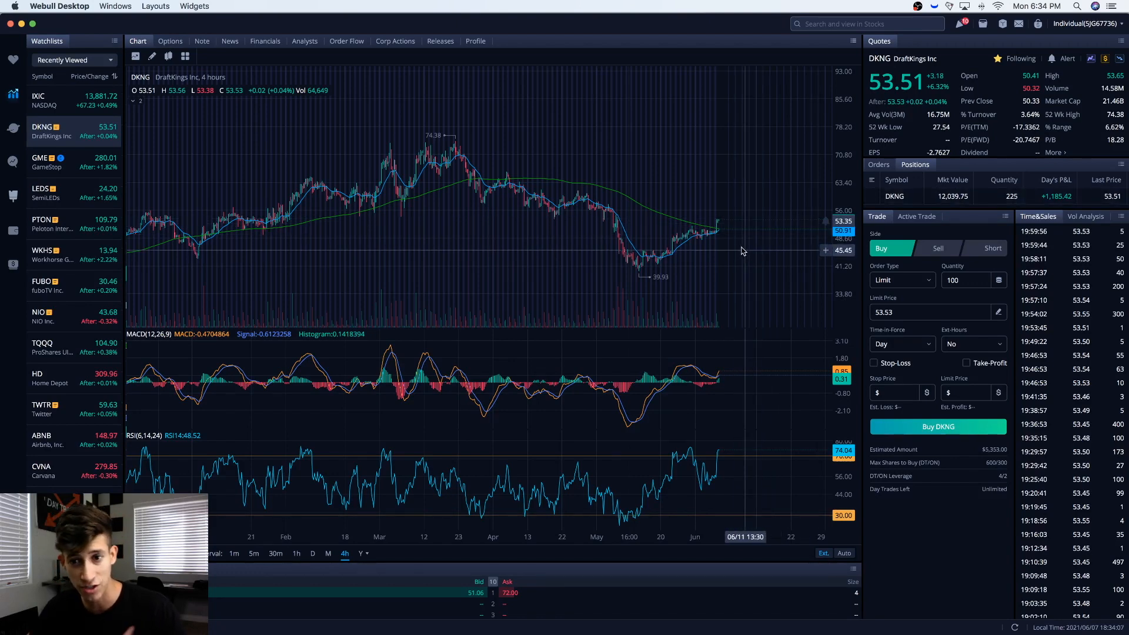
mouse_move(732, 220)
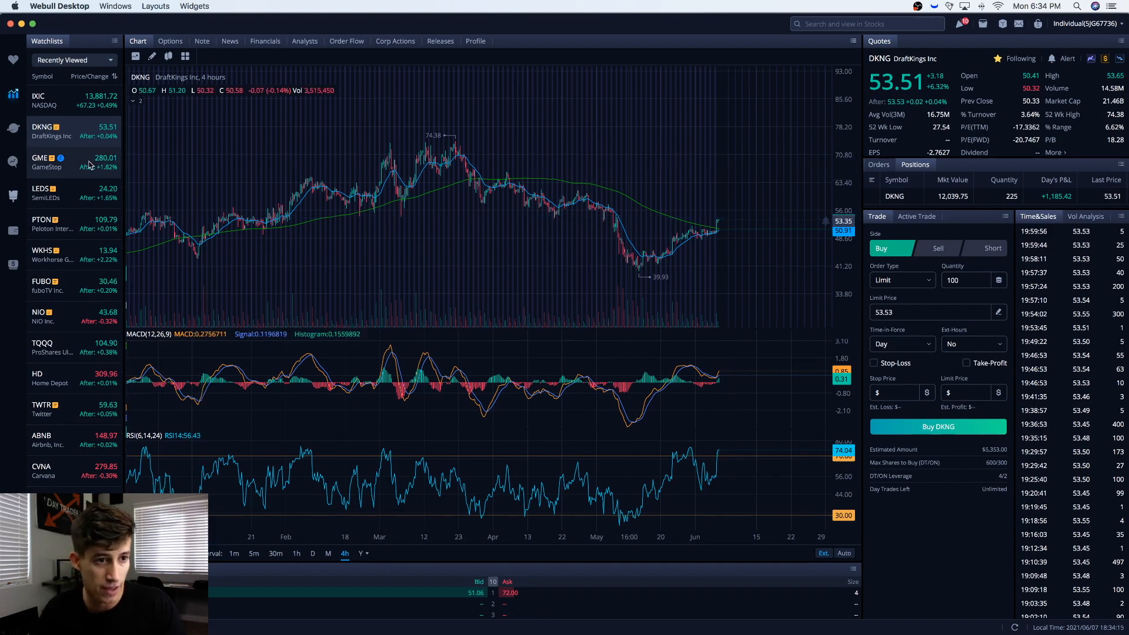
type("amc")
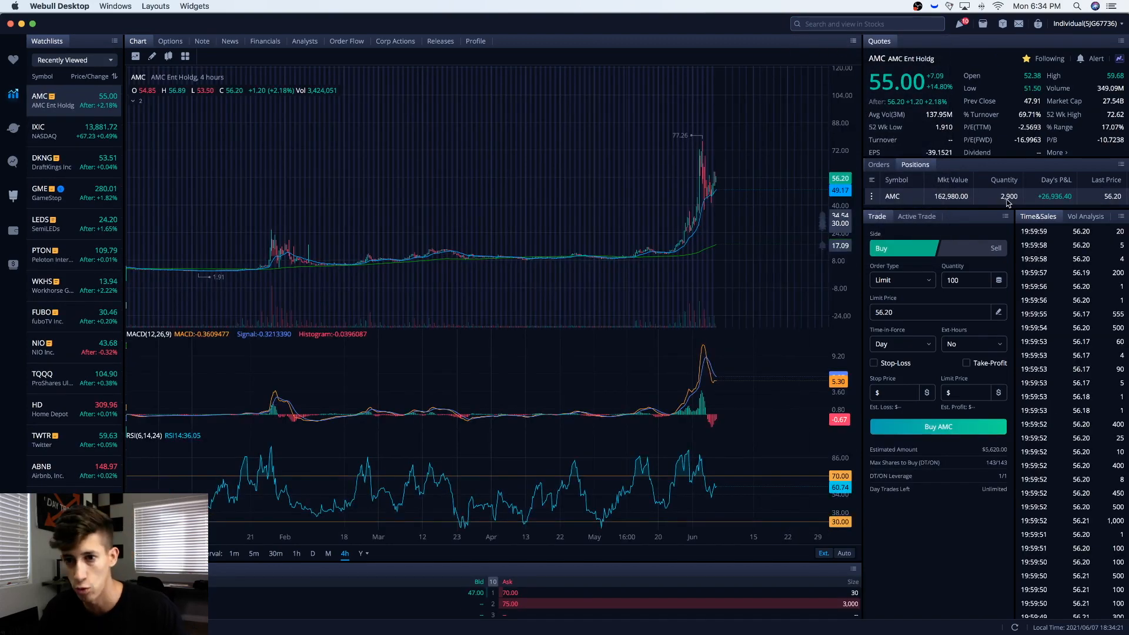
mouse_move(713, 198)
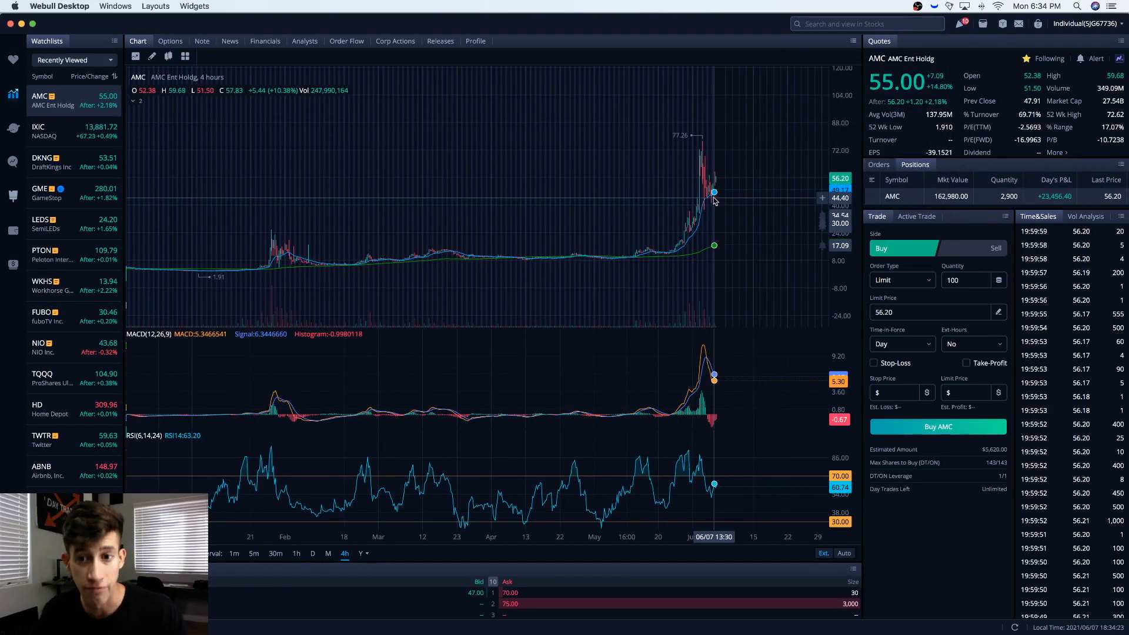
mouse_move(713, 196)
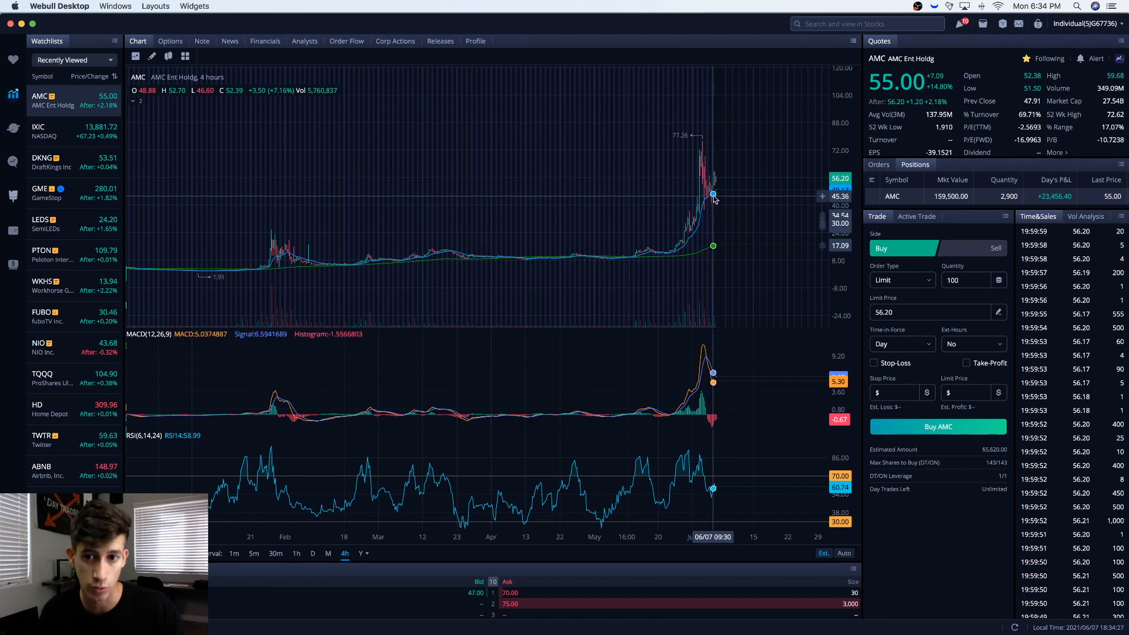
mouse_move(716, 195)
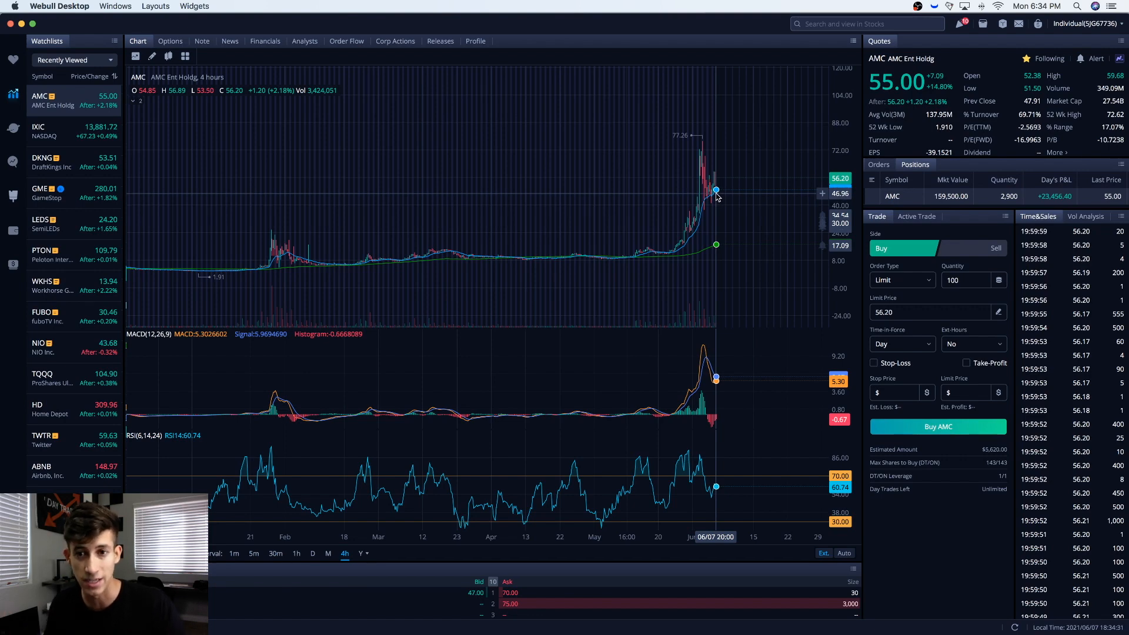
mouse_move(711, 198)
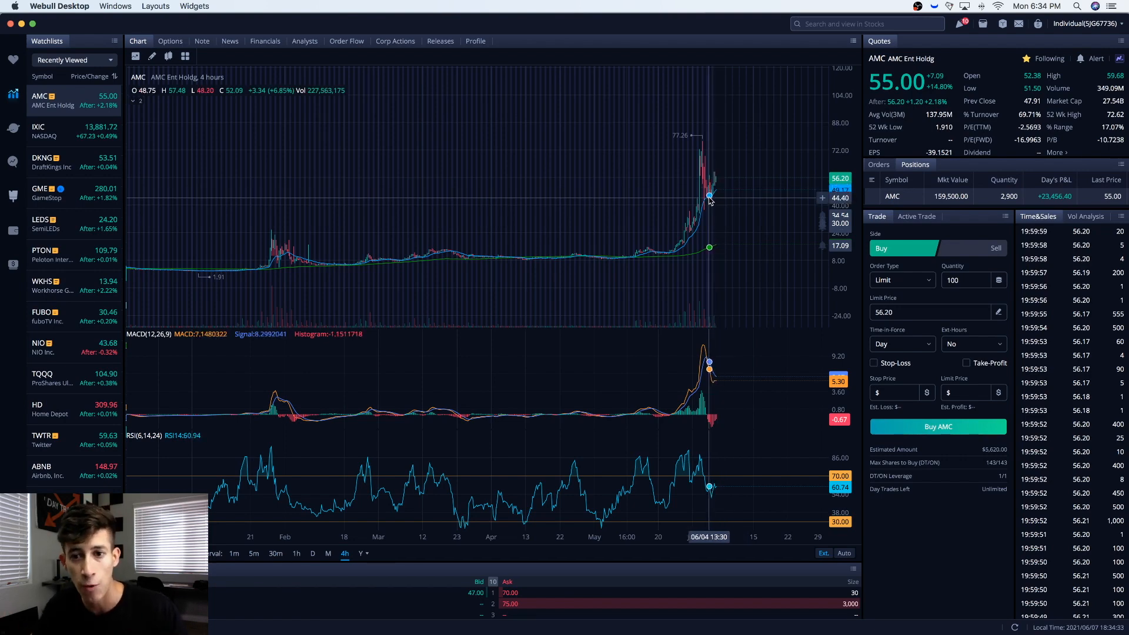
mouse_move(711, 198)
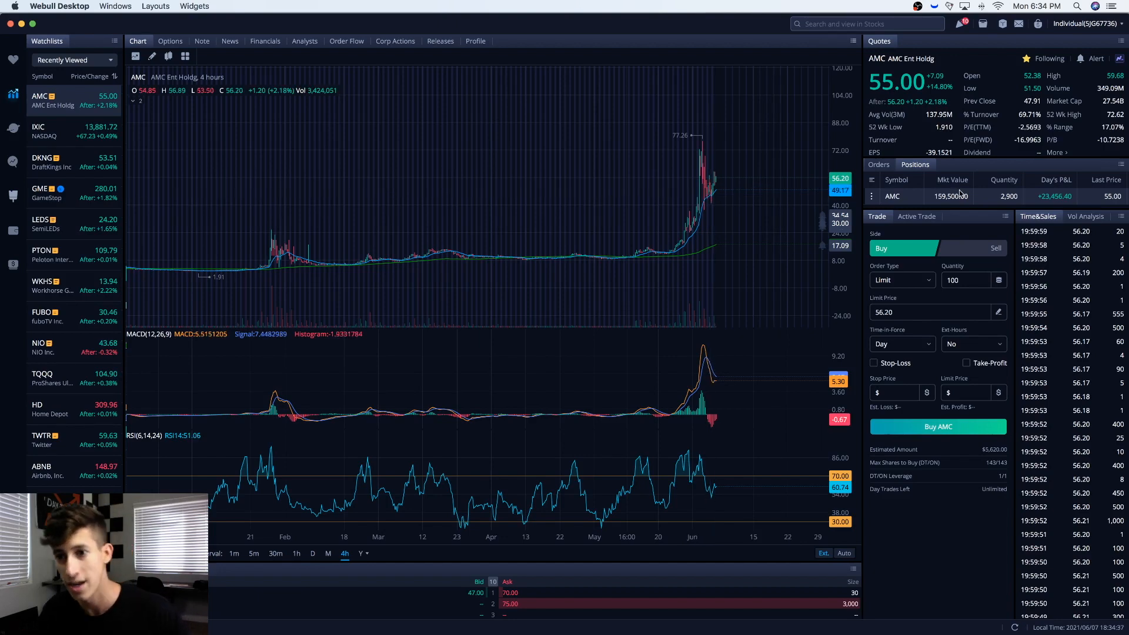
mouse_move(954, 200)
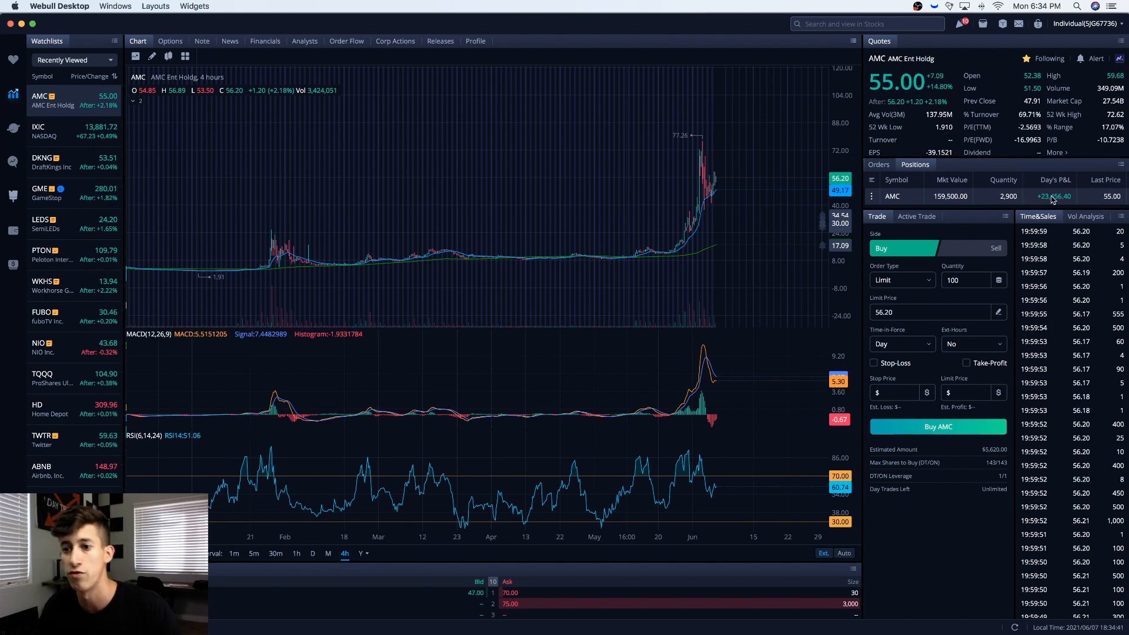
mouse_move(1003, 204)
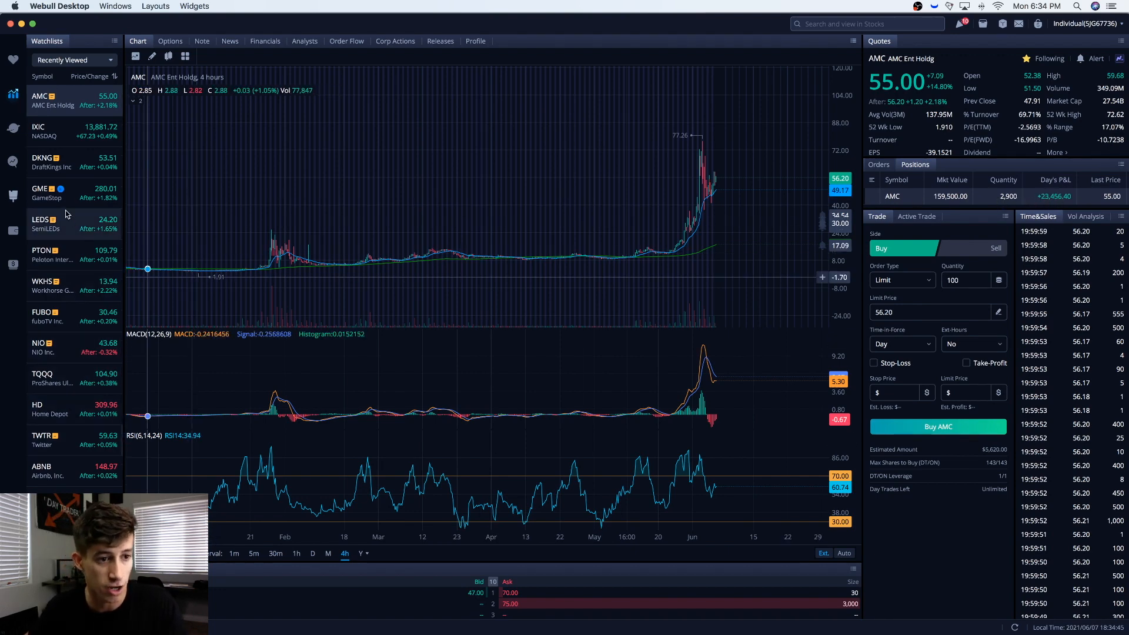
Scroll down through the Tesla (TSLA) 4-hour chart and 73-share position view
scroll("down", 3)
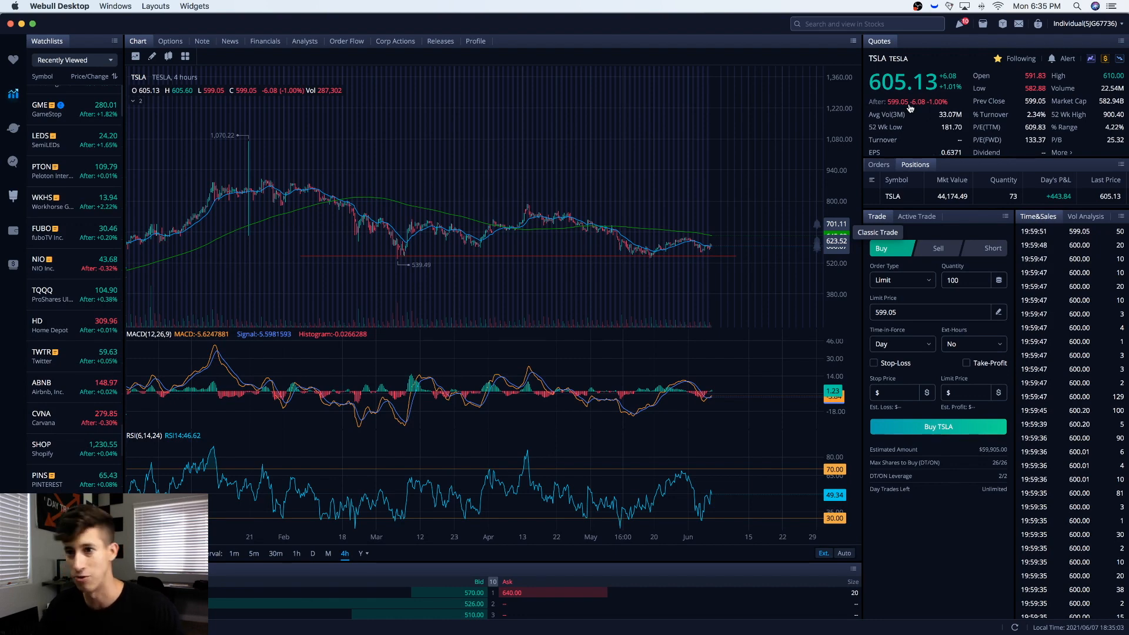
mouse_move(959, 121)
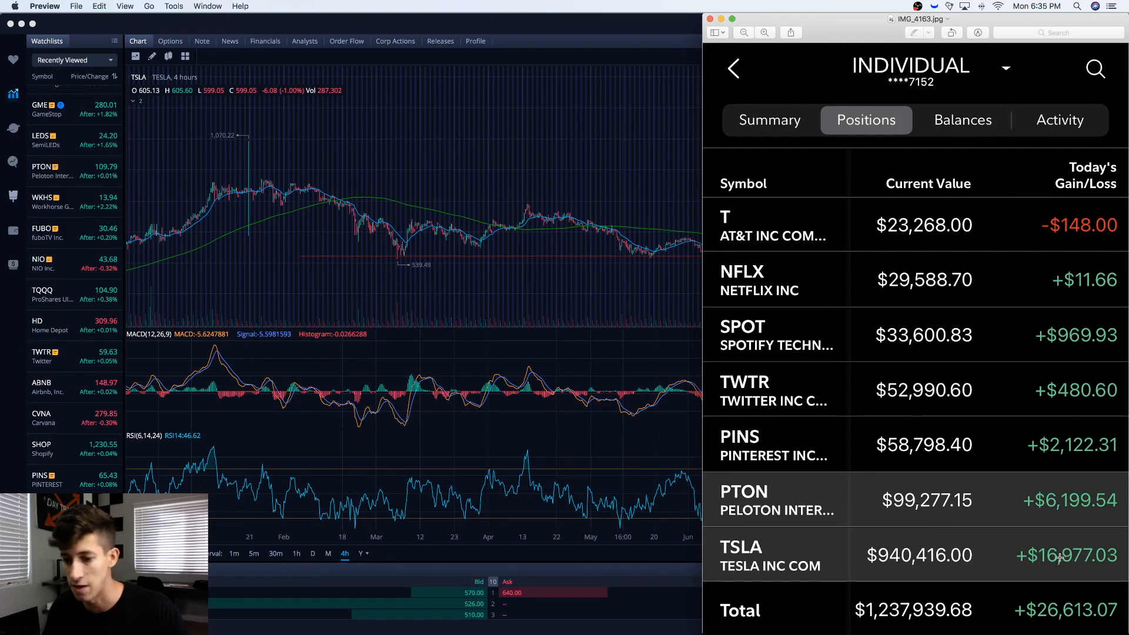
mouse_move(943, 543)
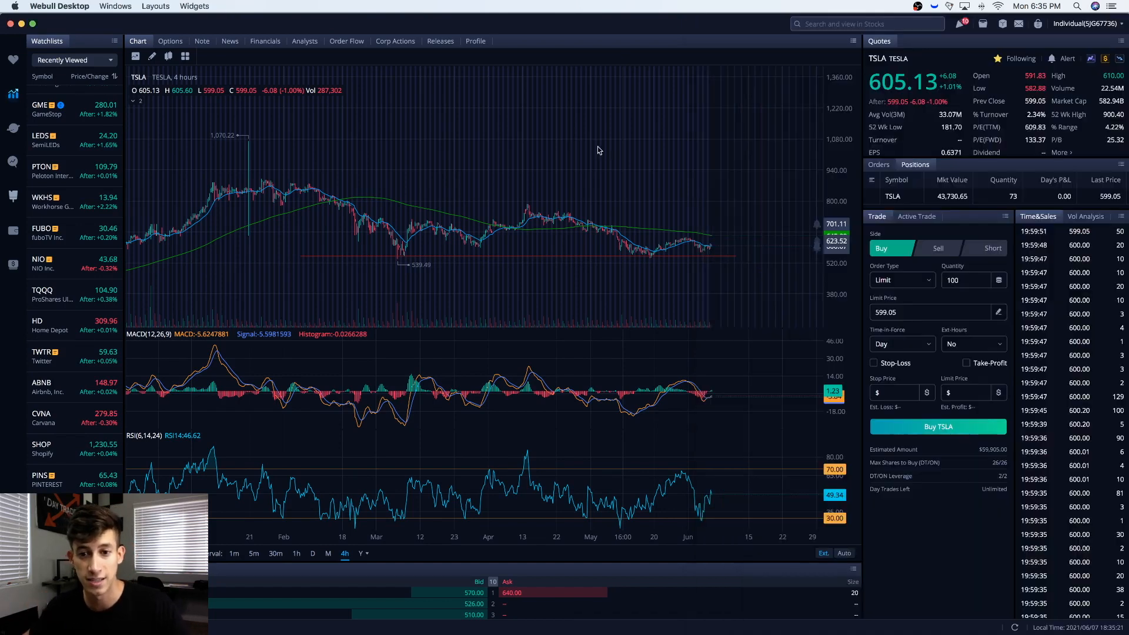
mouse_move(718, 253)
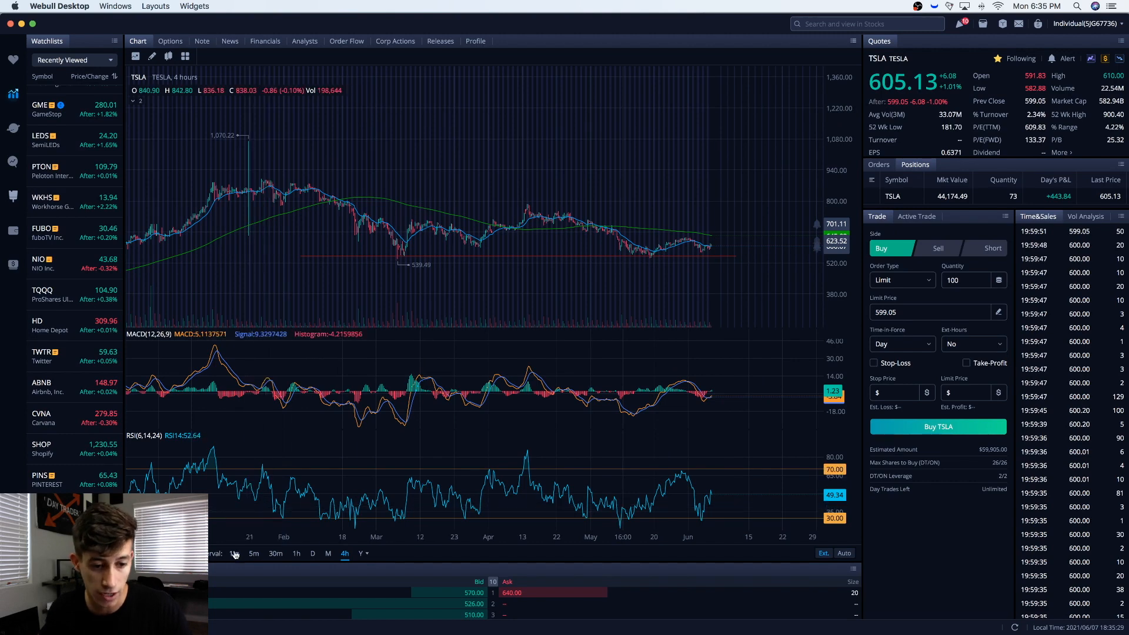
Switch the Tesla chart interval from 4-hour to 1-minute candles
left_click(234, 552)
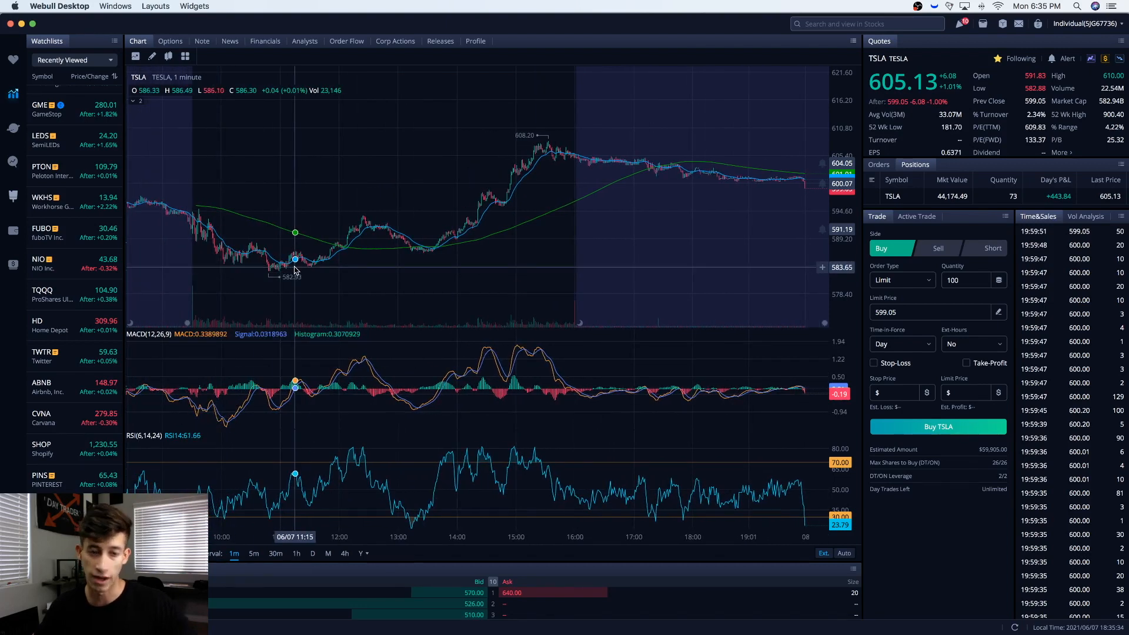
mouse_move(331, 258)
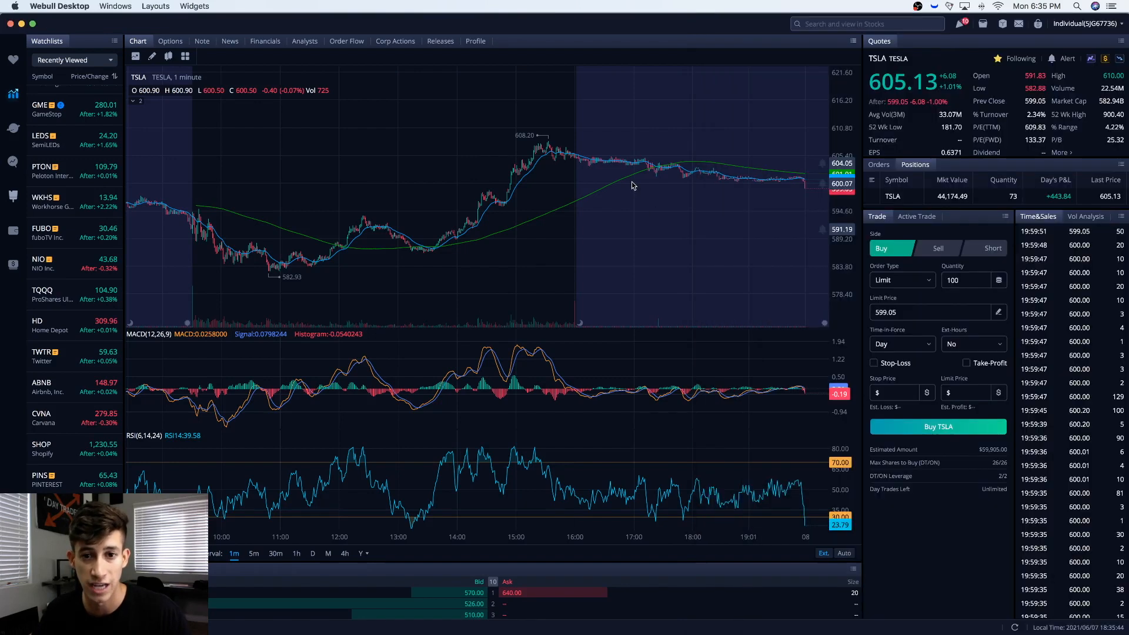
mouse_move(673, 153)
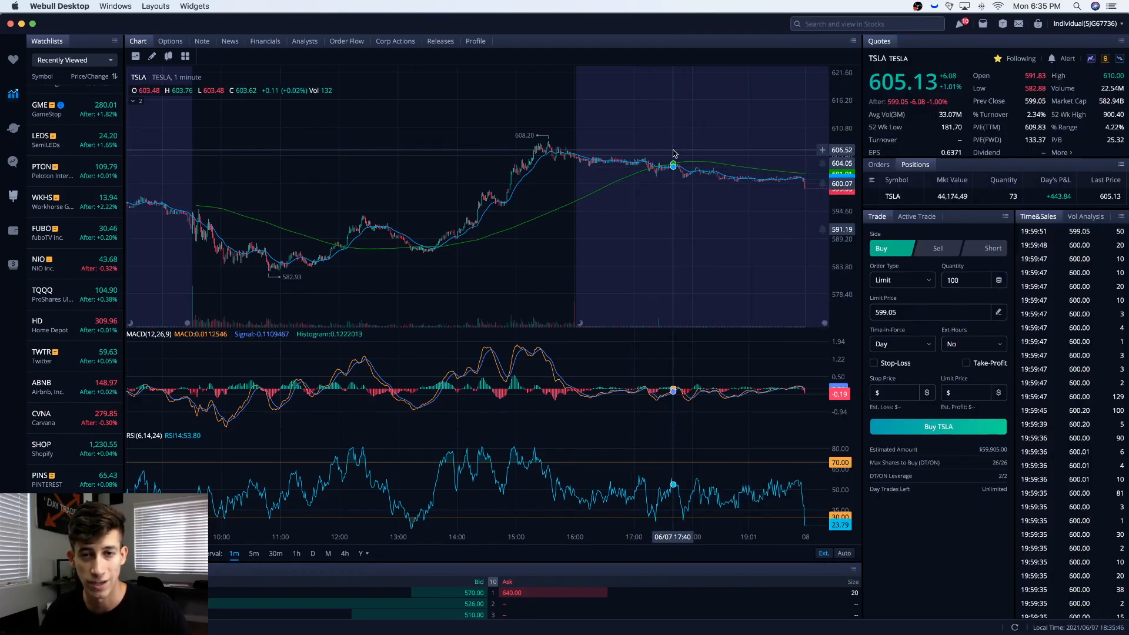
mouse_move(388, 279)
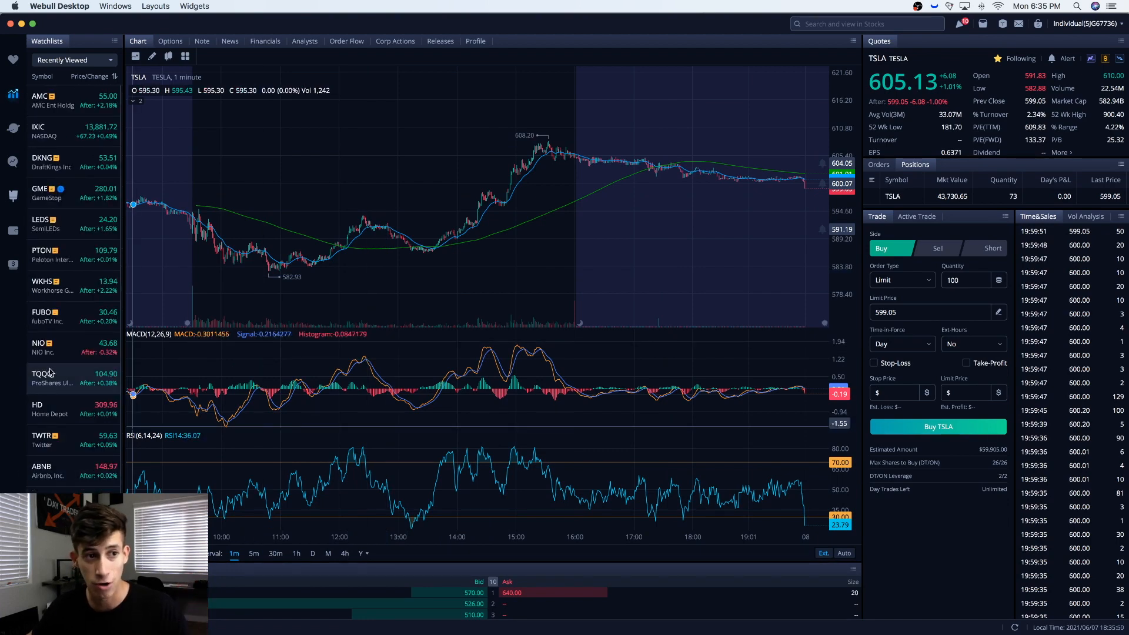
left_click(37, 131)
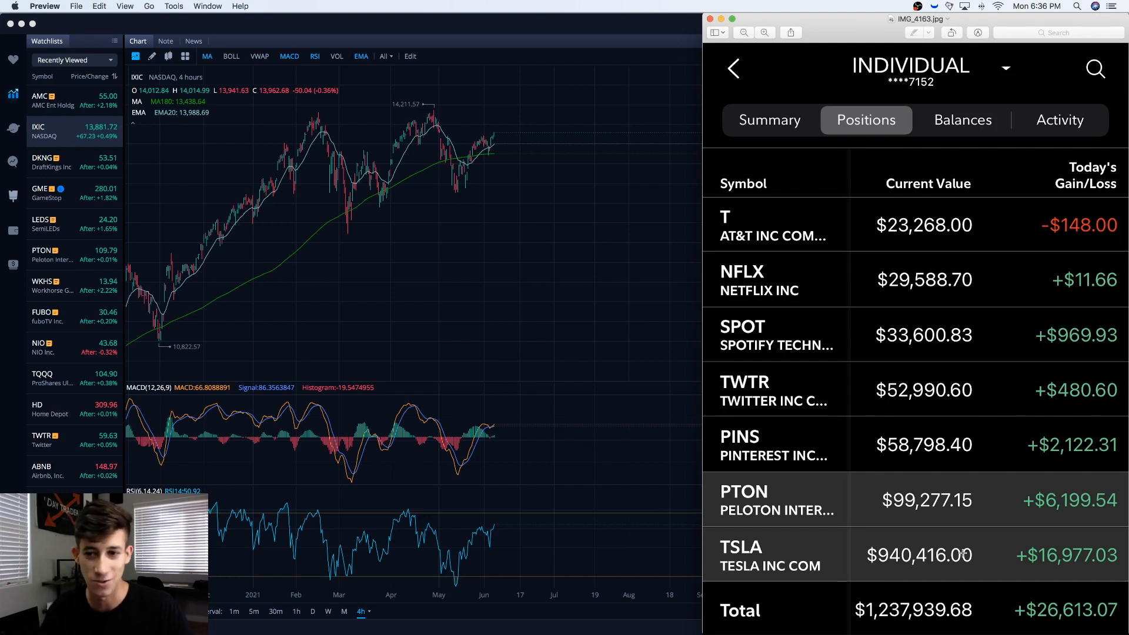
mouse_move(514, 230)
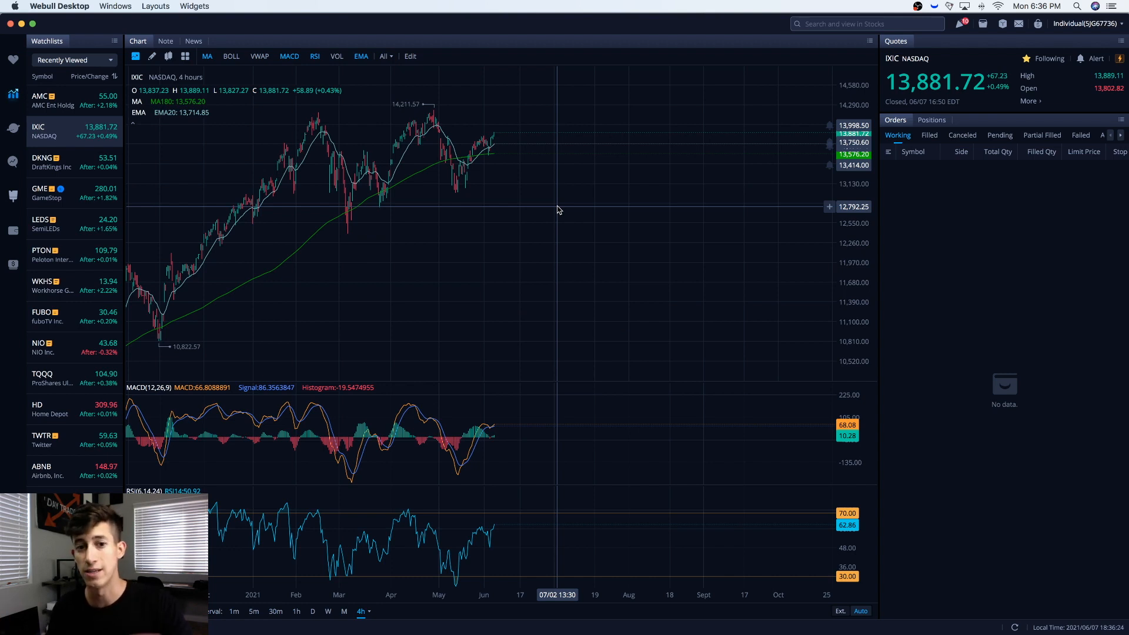
mouse_move(542, 162)
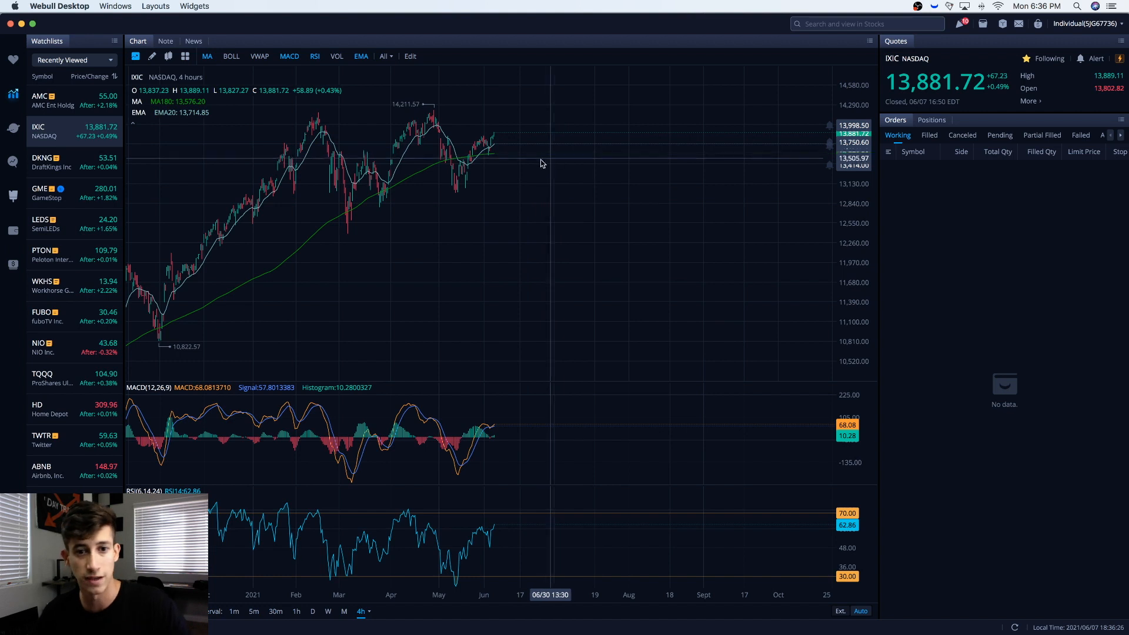
mouse_move(426, 134)
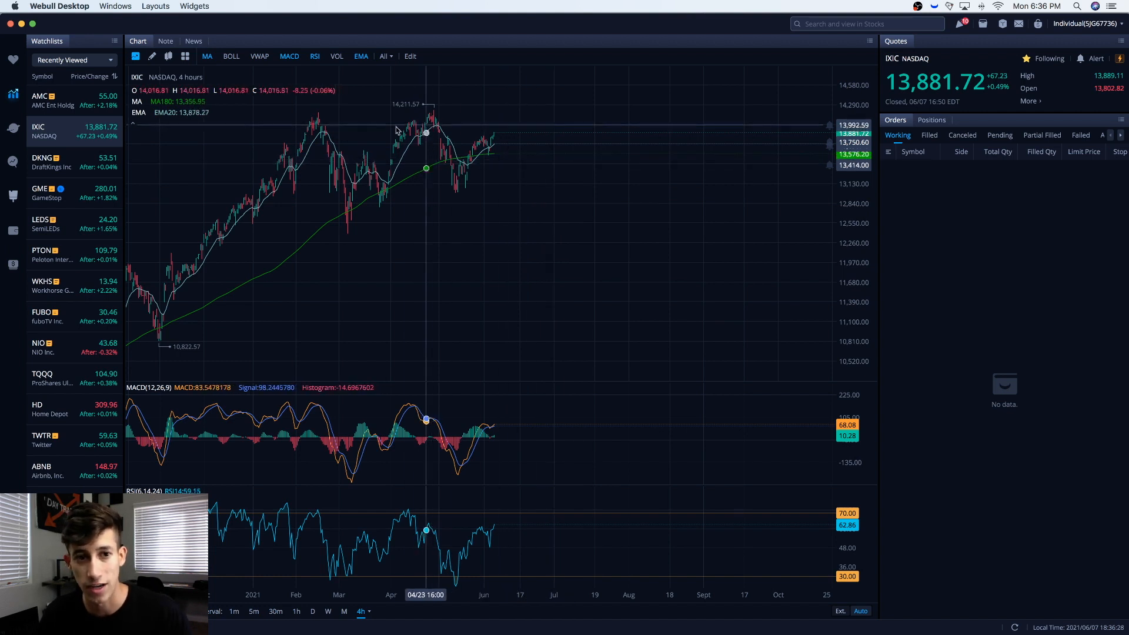
mouse_move(321, 116)
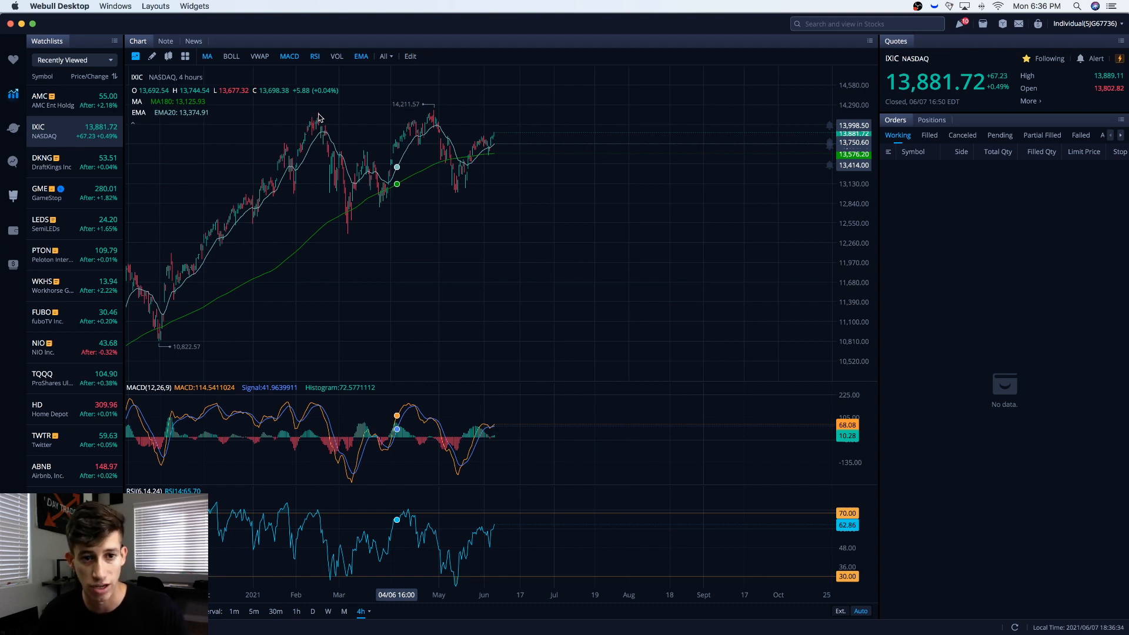
mouse_move(348, 209)
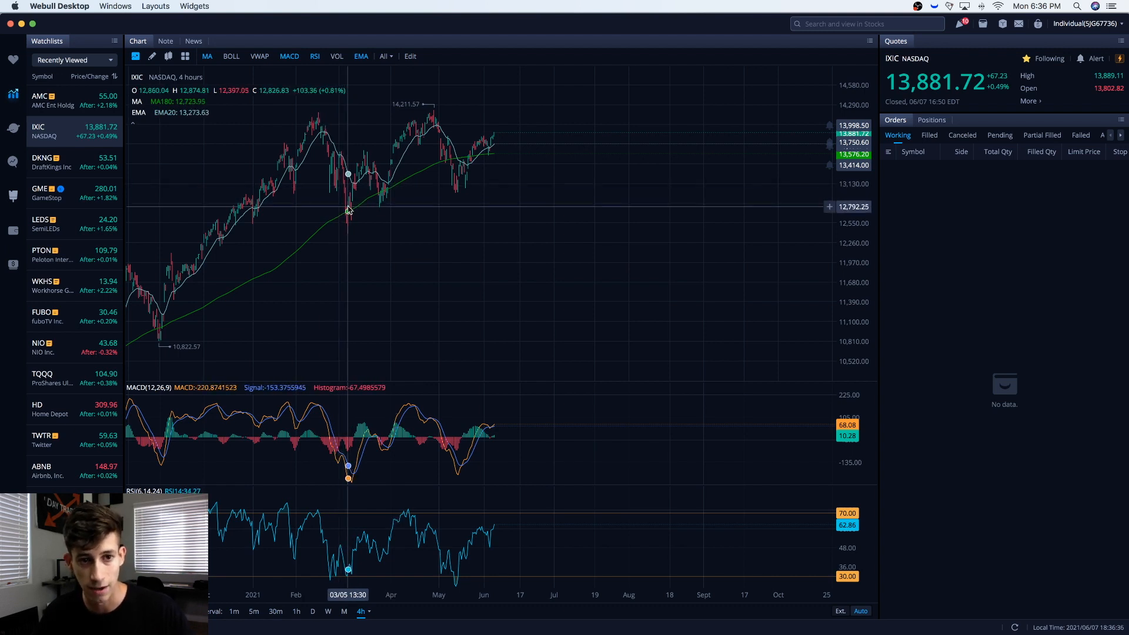
mouse_move(389, 183)
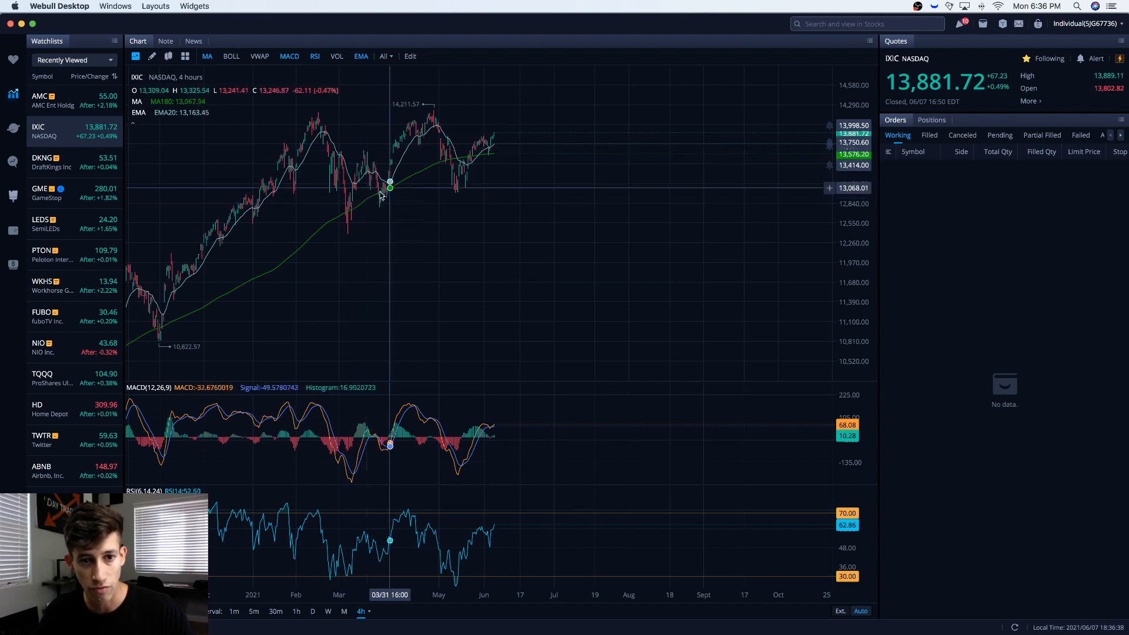
mouse_move(288, 257)
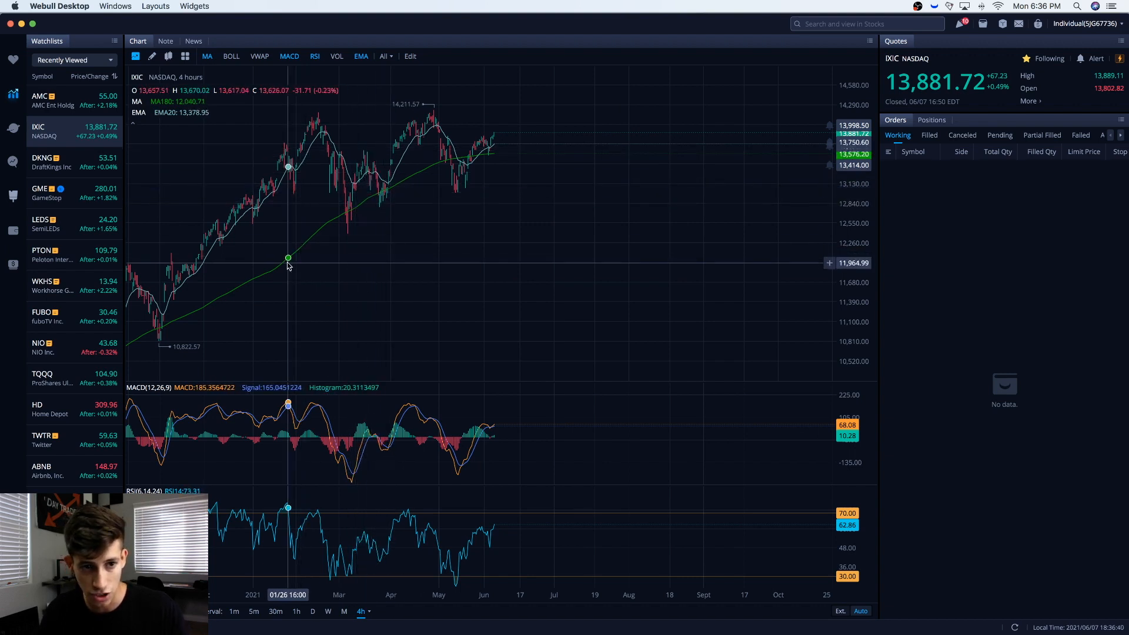
mouse_move(395, 188)
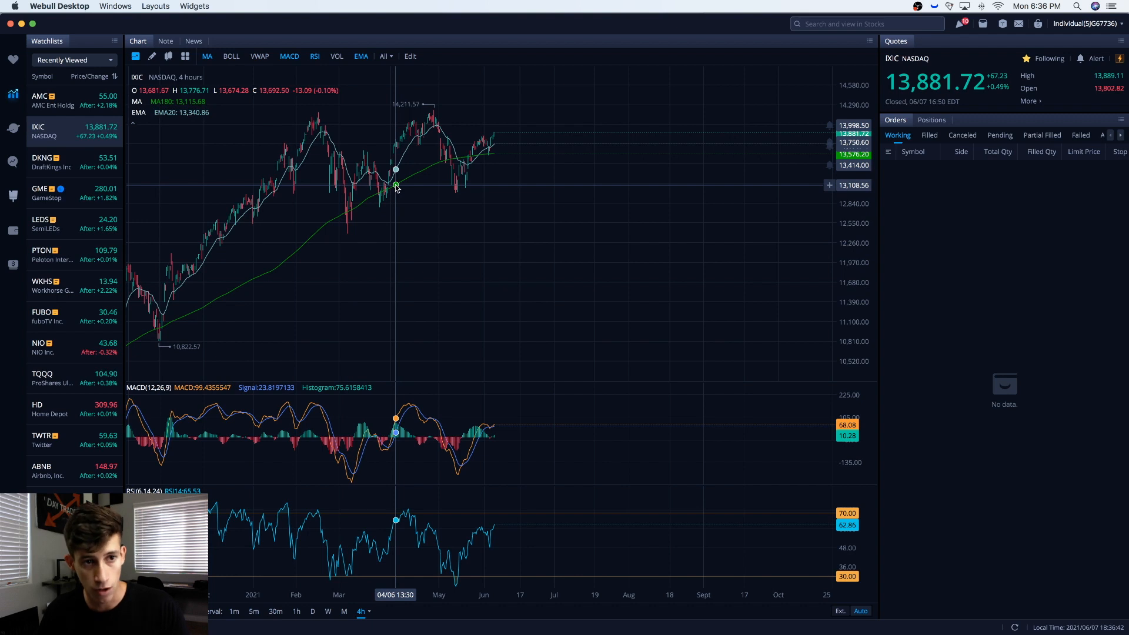
mouse_move(433, 111)
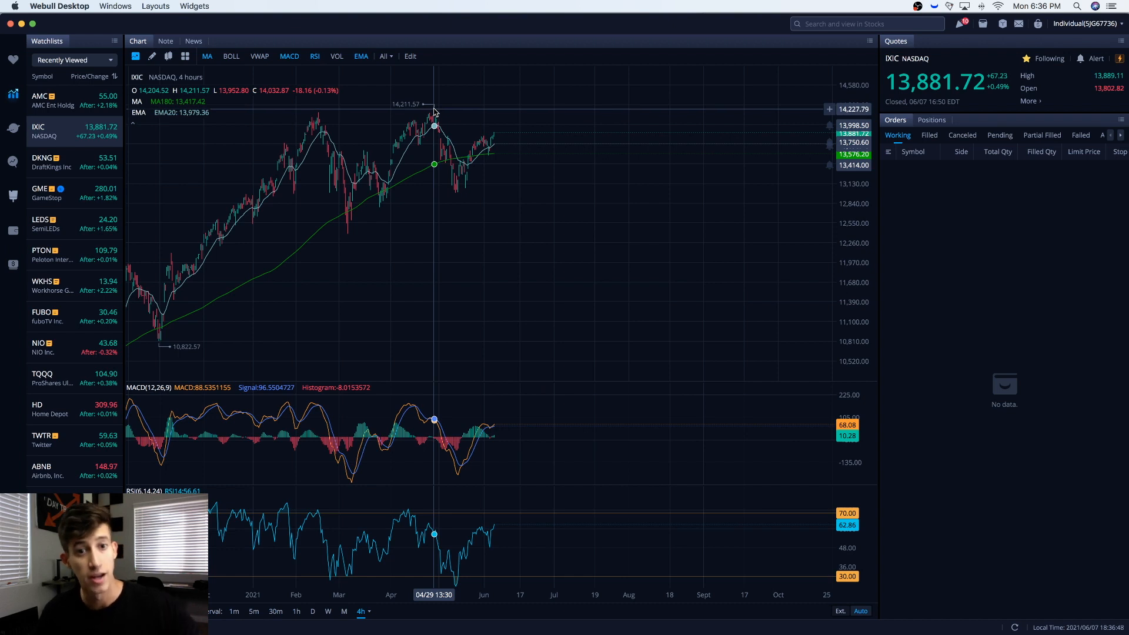
mouse_move(457, 157)
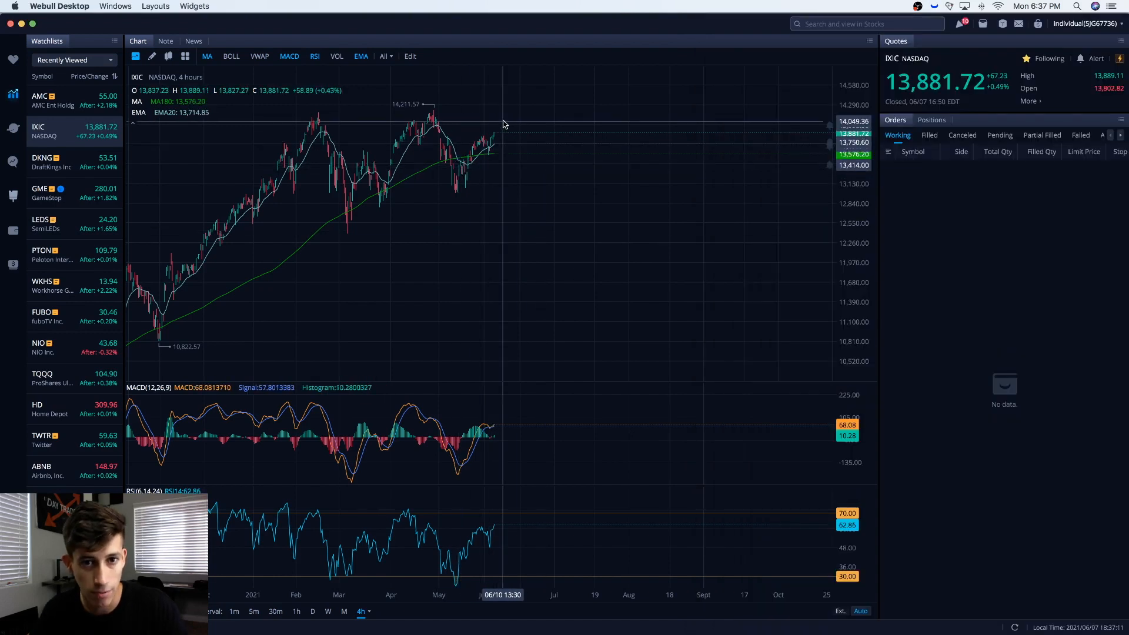
mouse_move(477, 157)
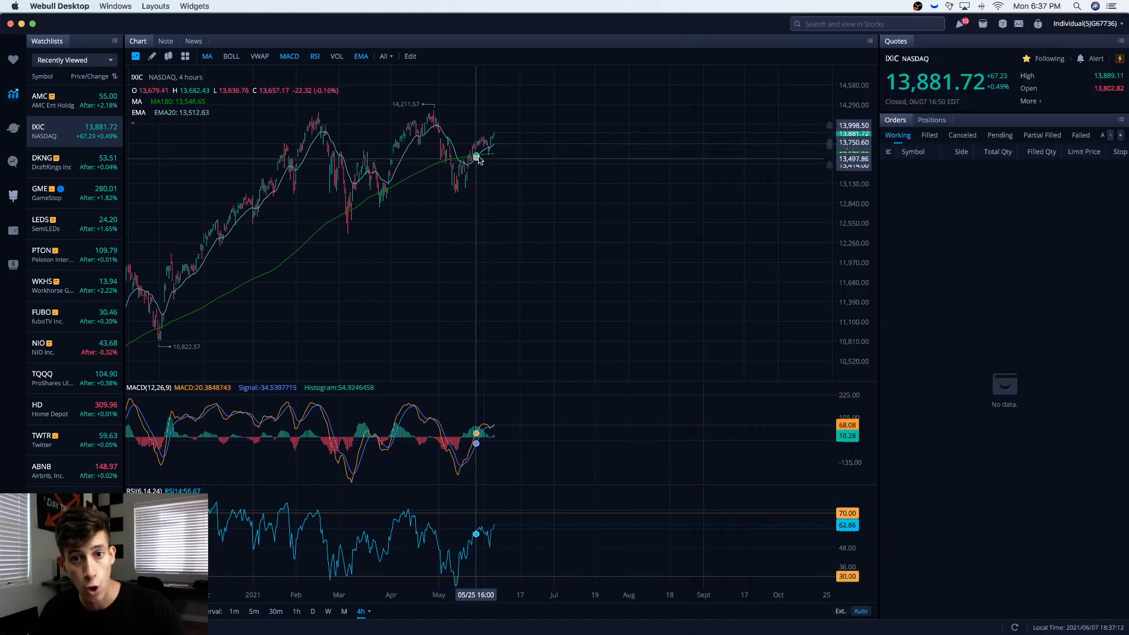
mouse_move(488, 152)
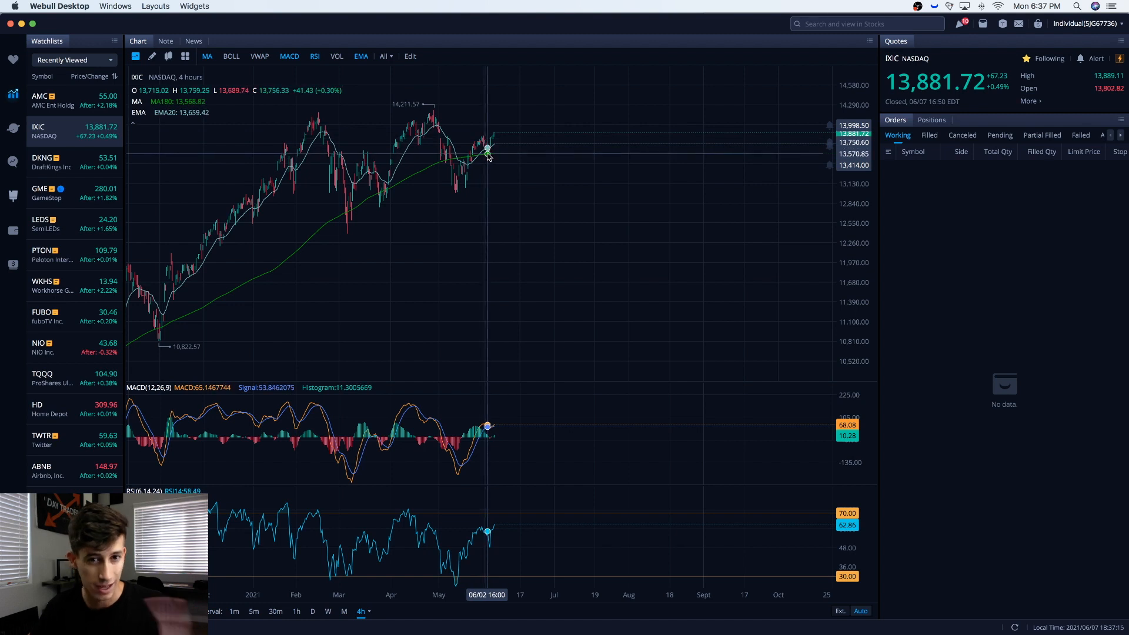
mouse_move(494, 140)
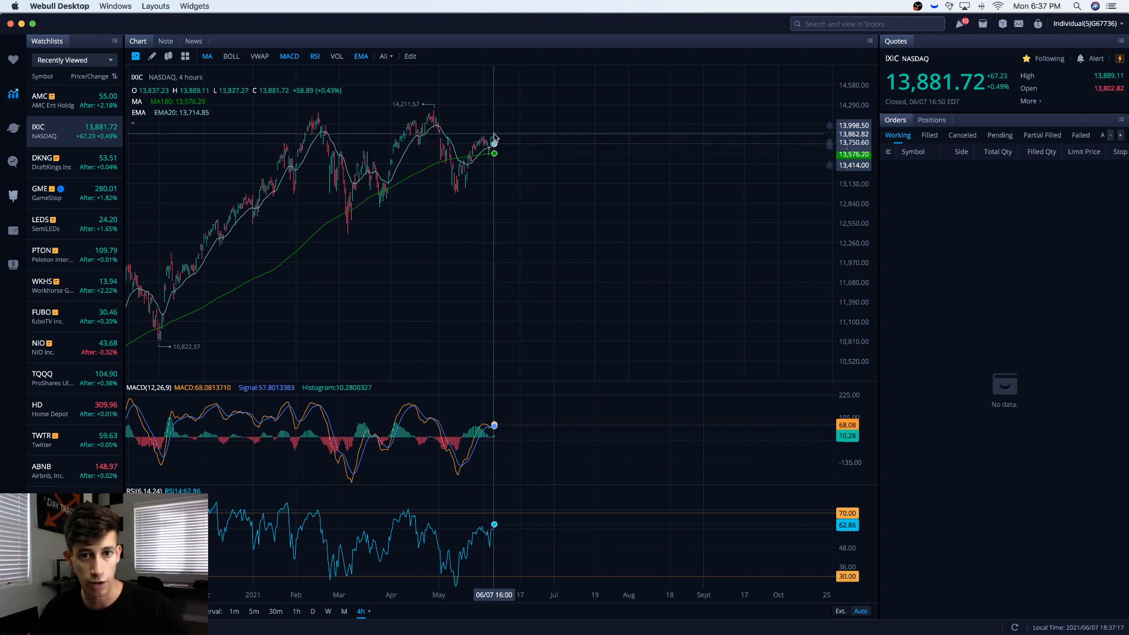
mouse_move(495, 136)
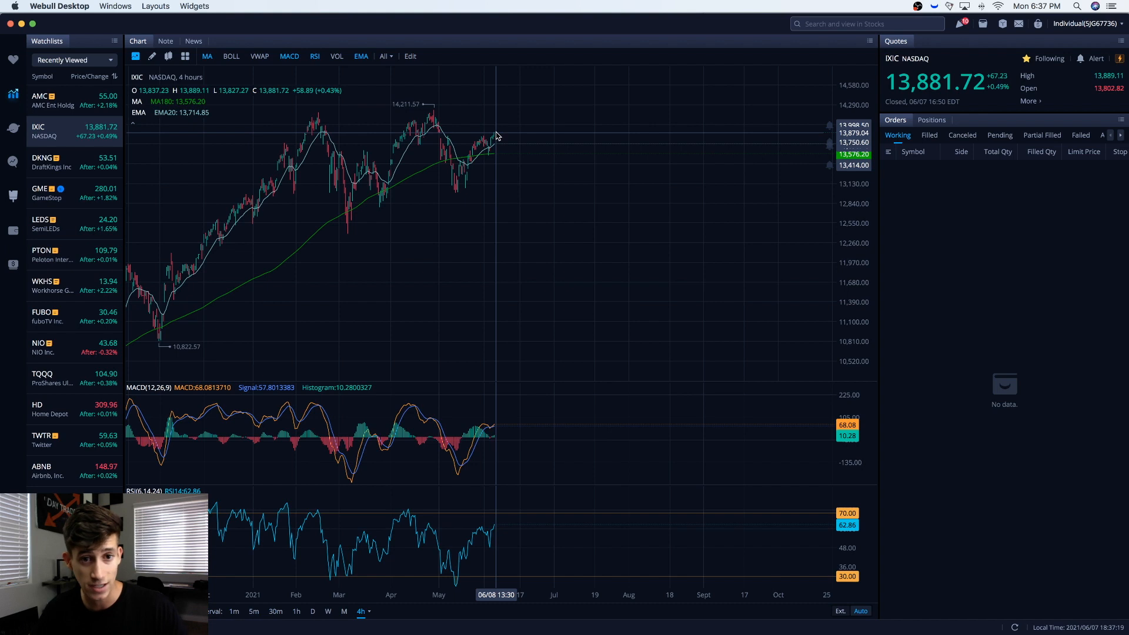
mouse_move(503, 134)
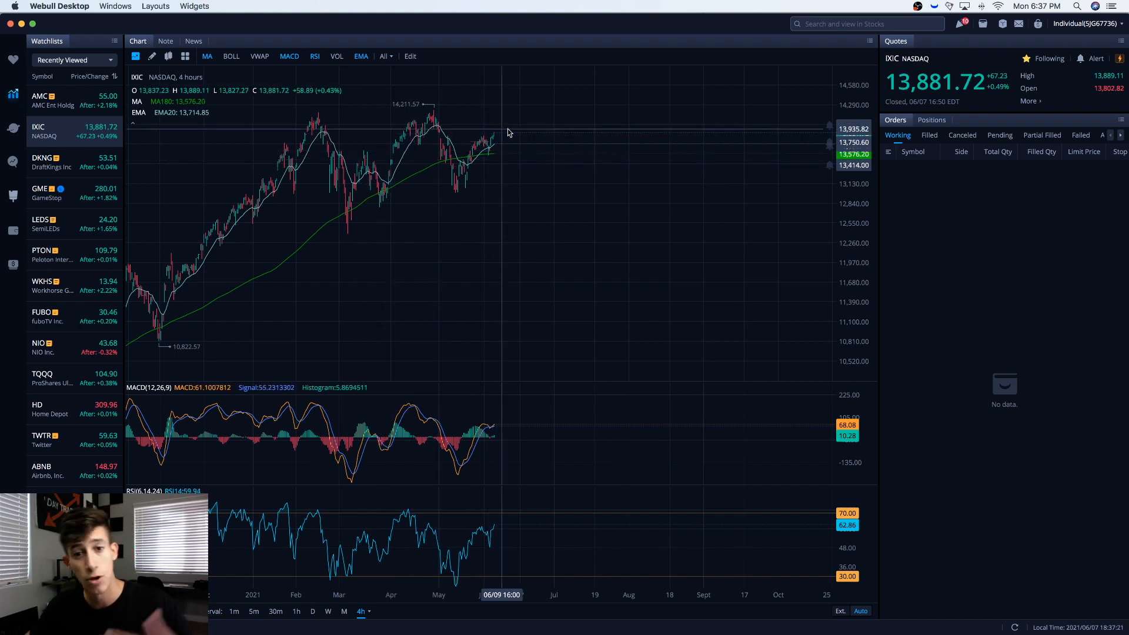
mouse_move(506, 132)
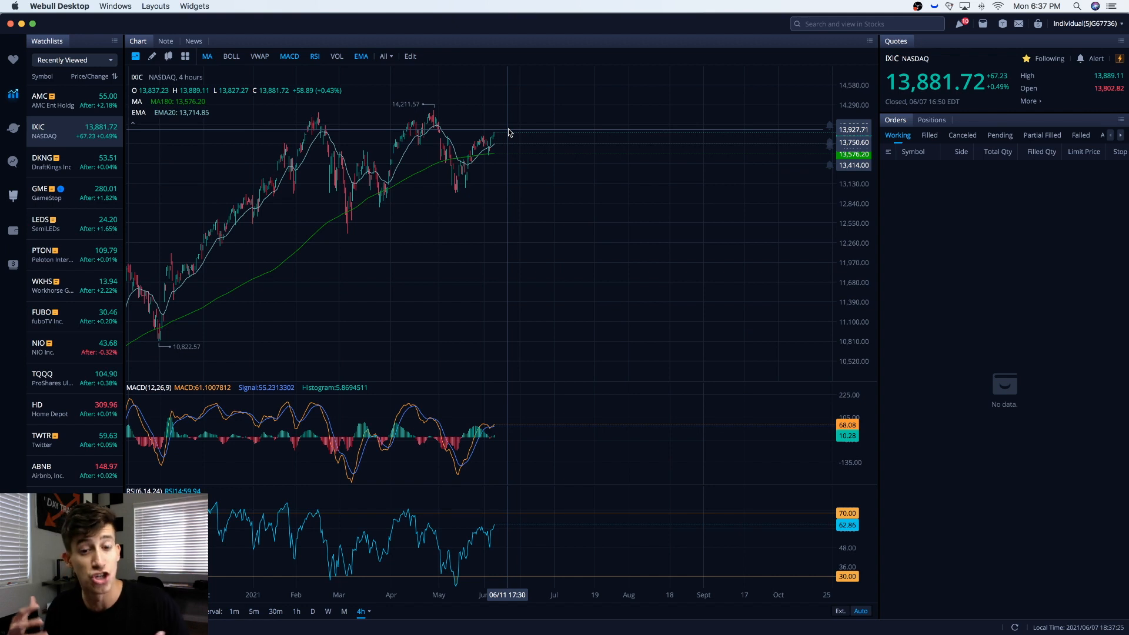
mouse_move(499, 161)
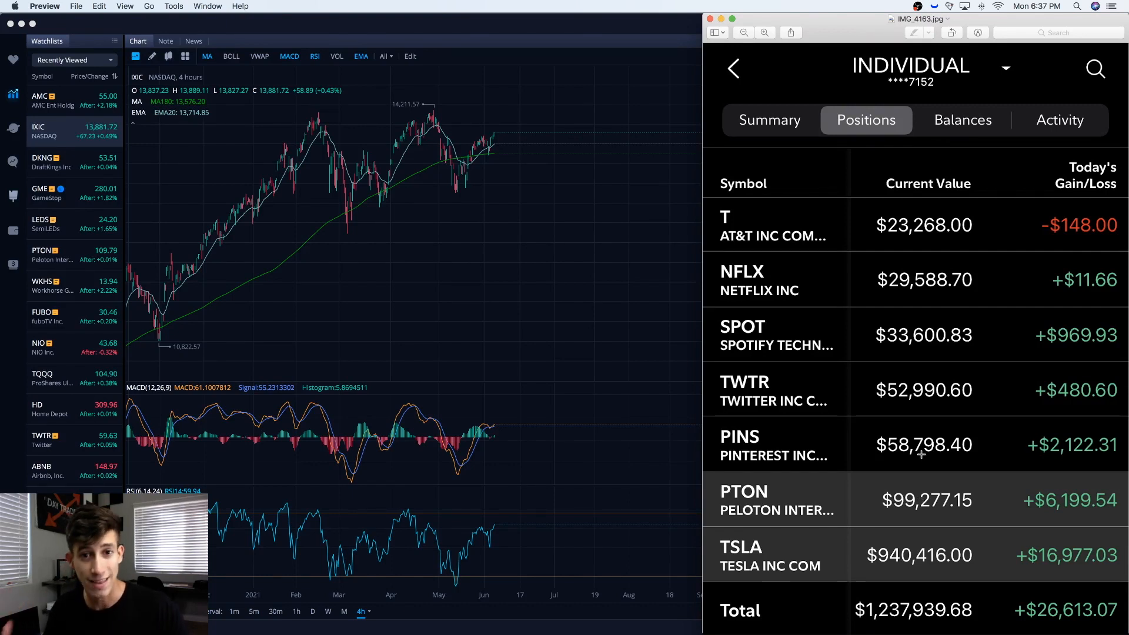
mouse_move(533, 111)
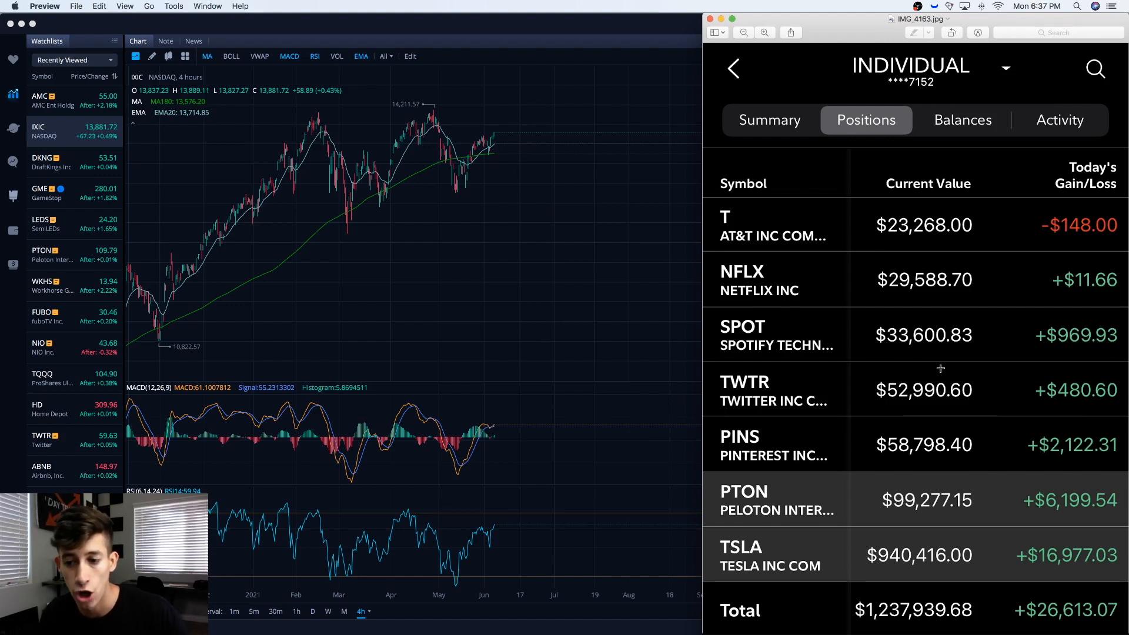
mouse_move(933, 234)
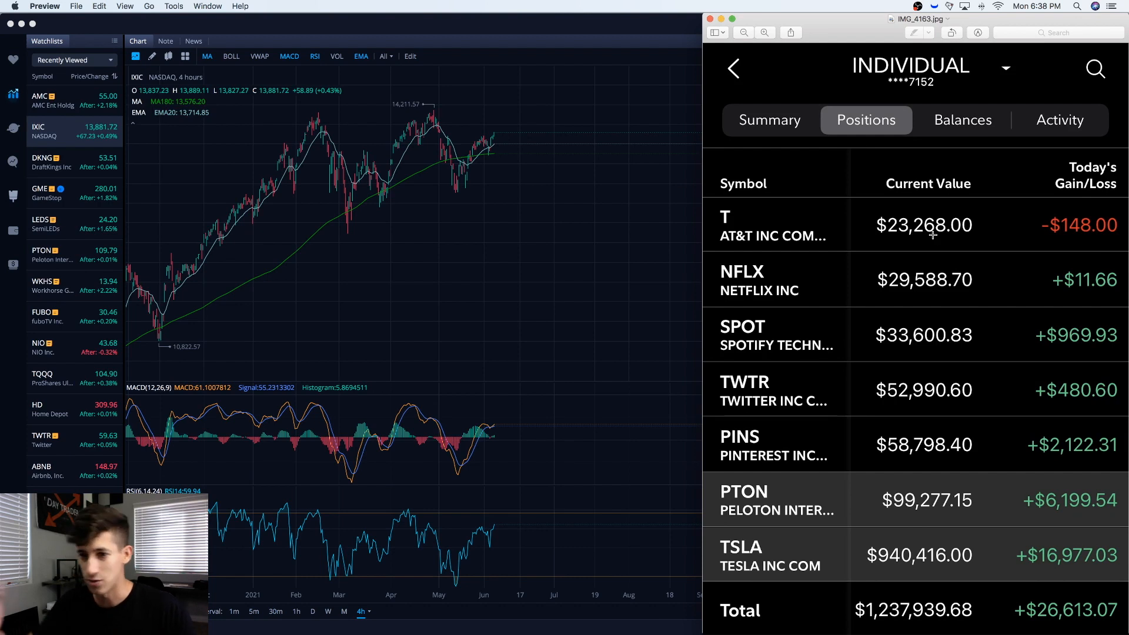
mouse_move(1018, 468)
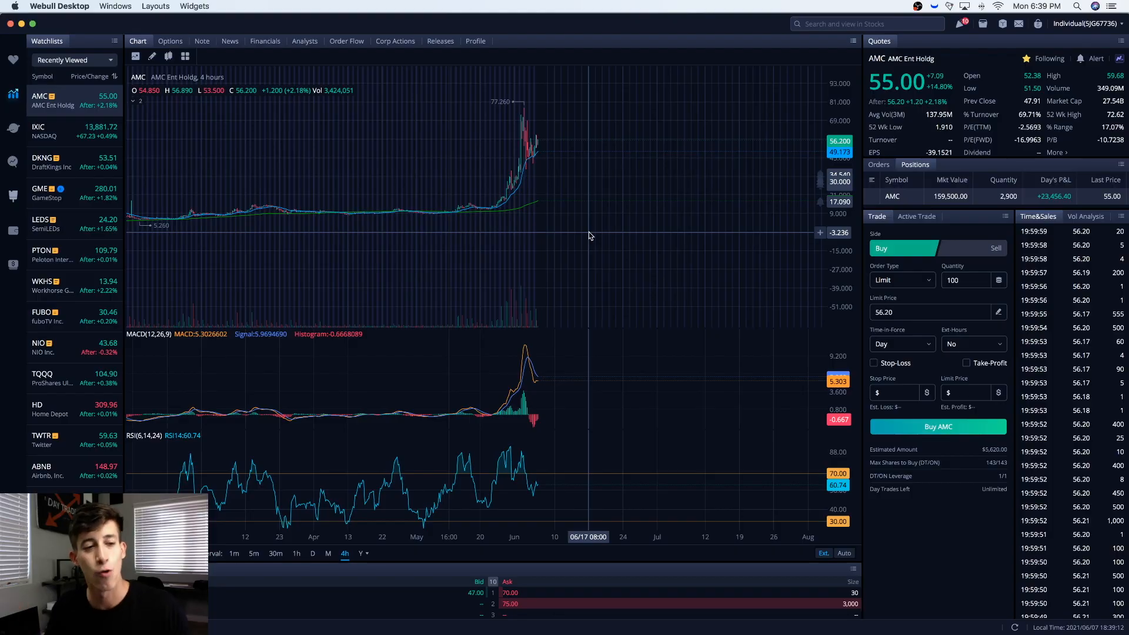
mouse_move(585, 251)
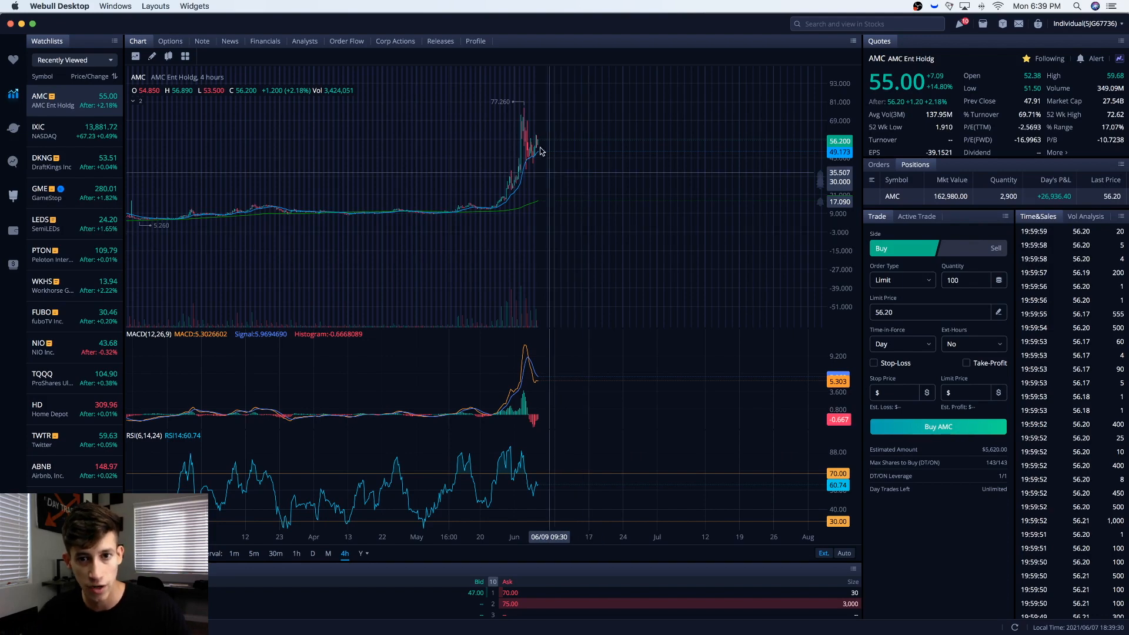
mouse_move(536, 154)
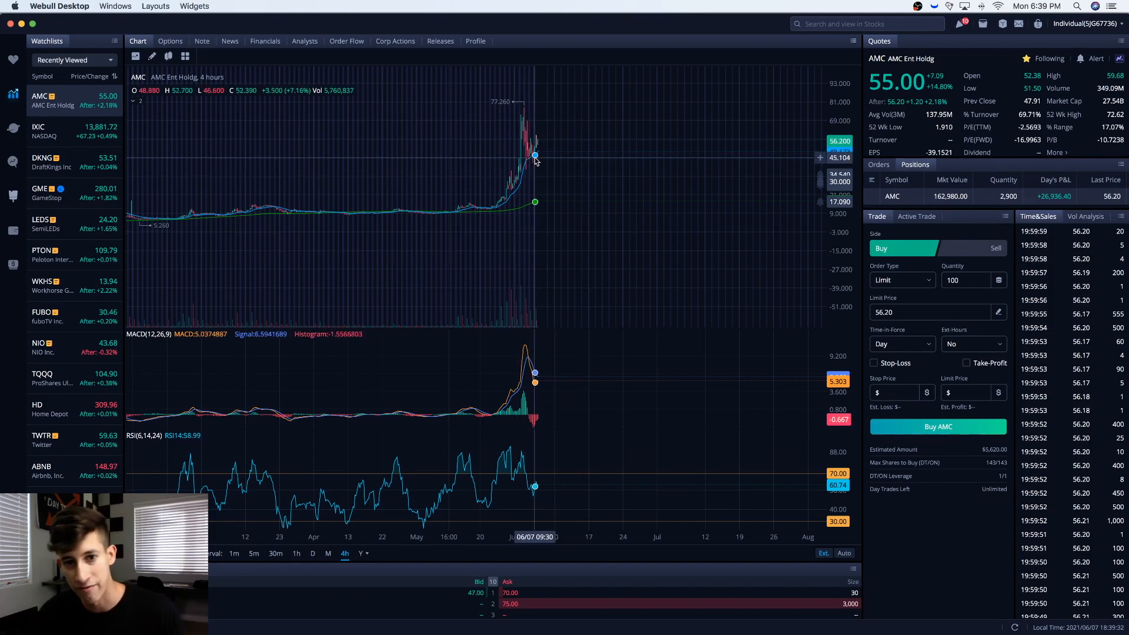
mouse_move(542, 150)
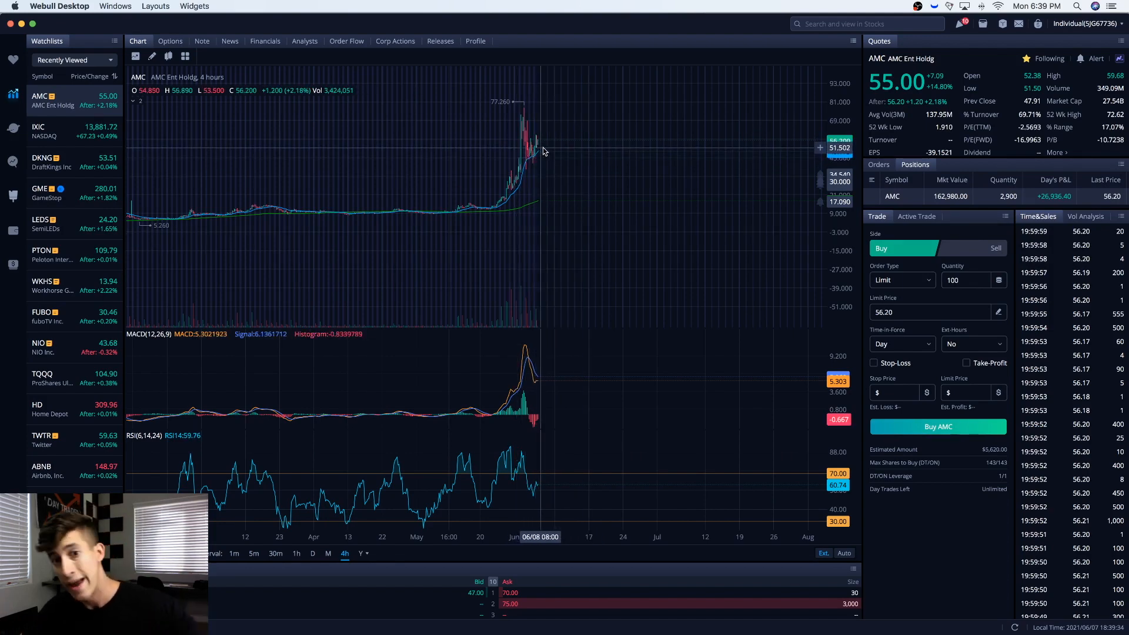
mouse_move(542, 142)
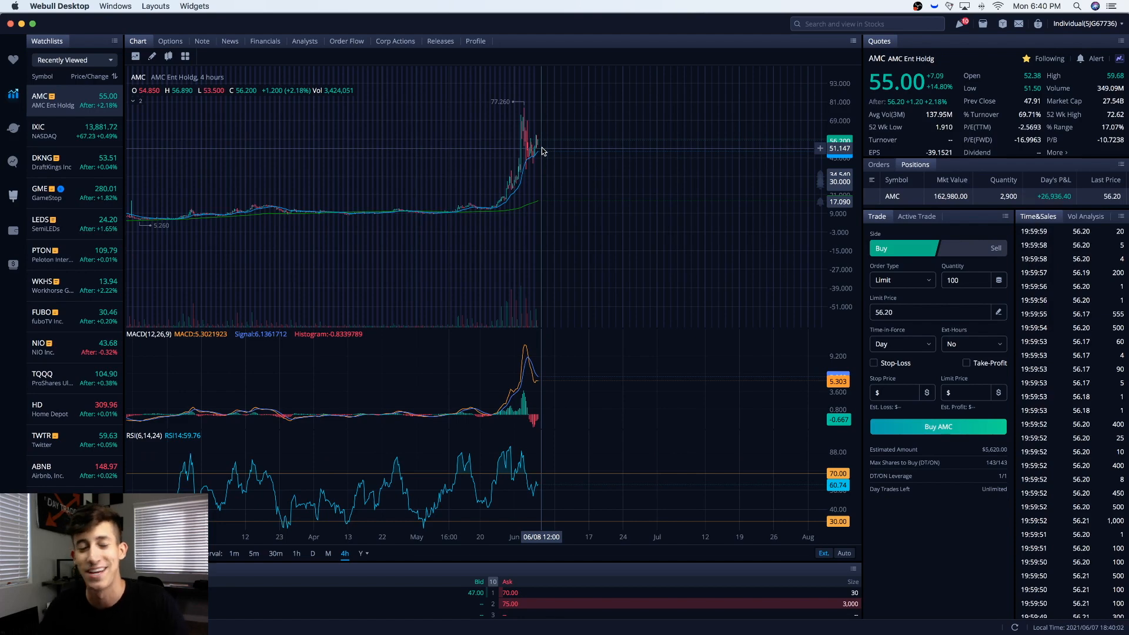
mouse_move(546, 243)
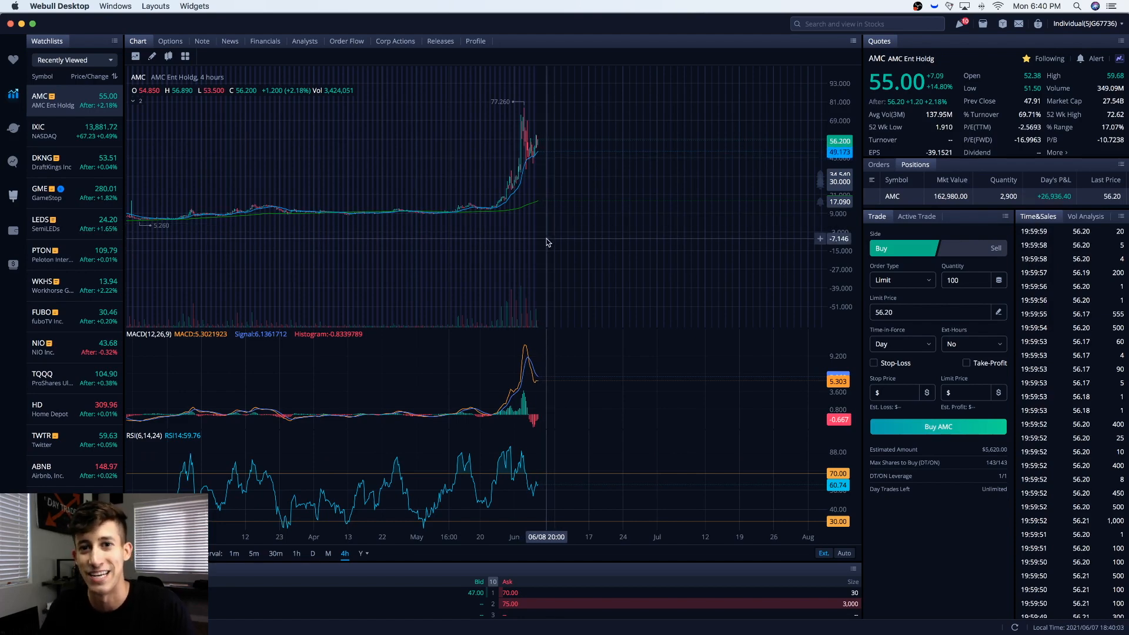